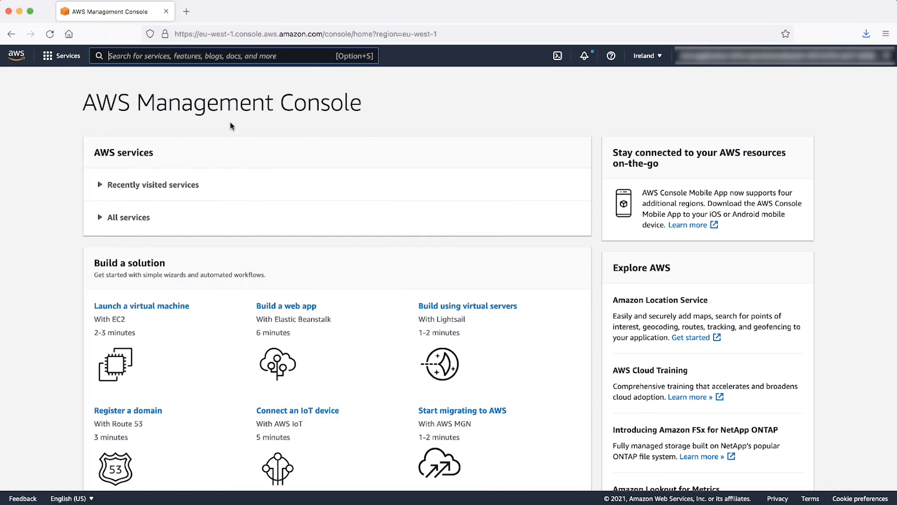
# - Search the console for 'managed services' and open the AWS Managed Services service
pyautogui.write('managed services')
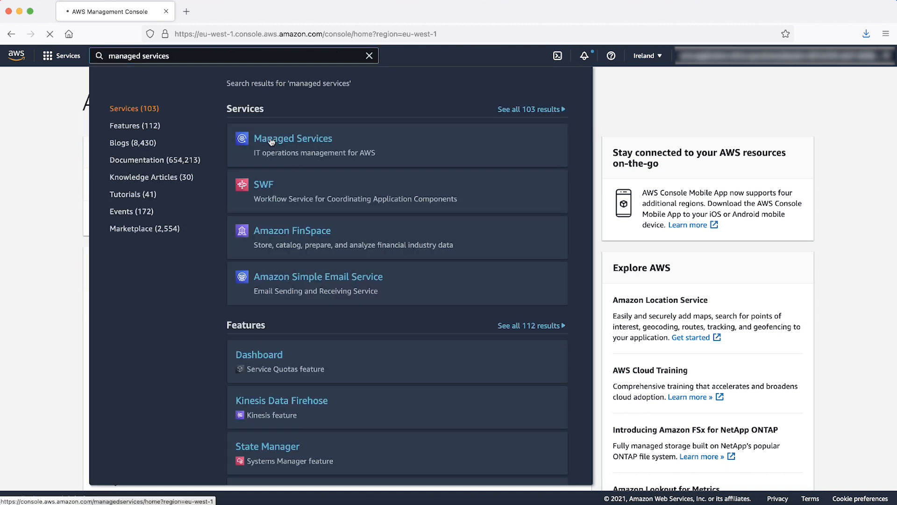
pyautogui.click(293, 138)
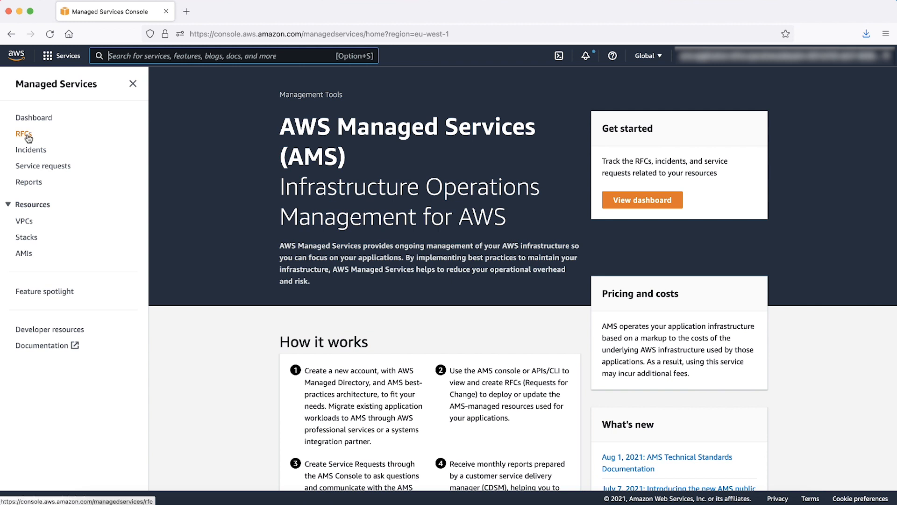
# - Go to the RFCs list and start a new request for change
pyautogui.click(23, 134)
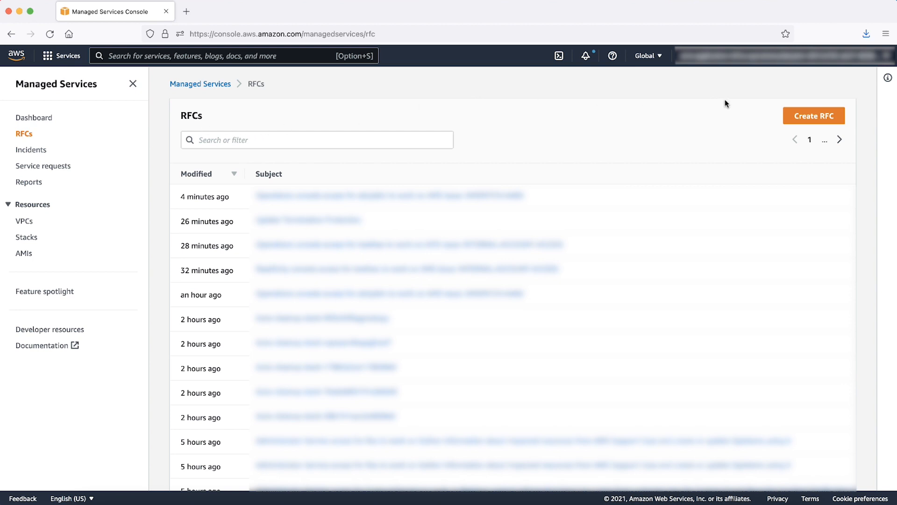
pyautogui.moveTo(814, 116)
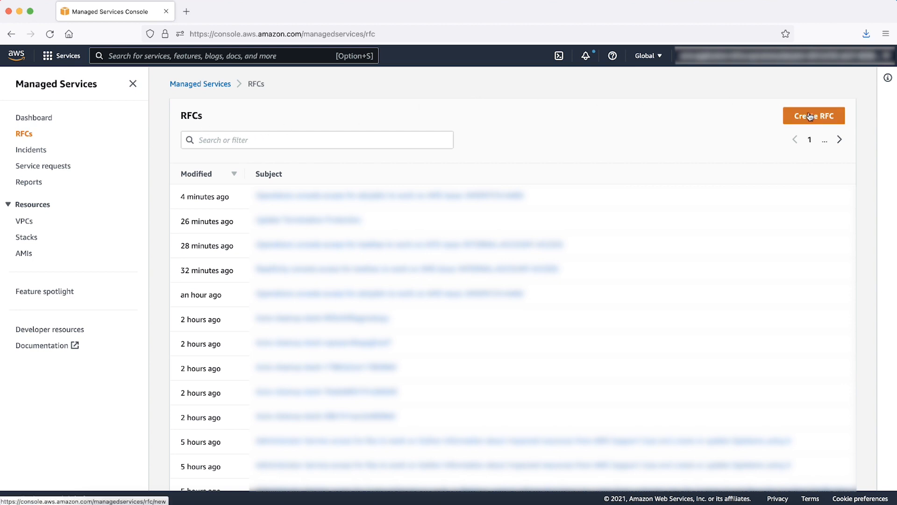
pyautogui.click(814, 115)
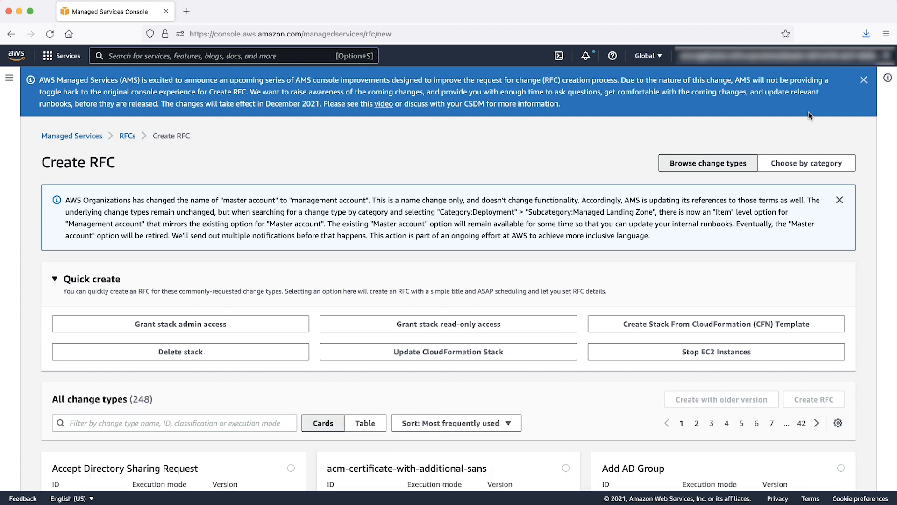
pyautogui.moveTo(806, 131)
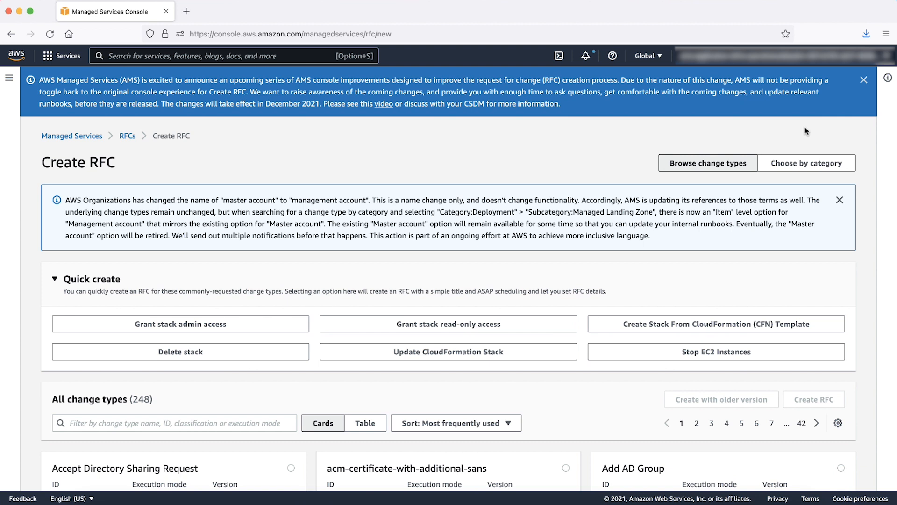
# - Filter change types by 'update resource tags' and select Update Resource Tags (Auto)
pyautogui.scroll(-3)
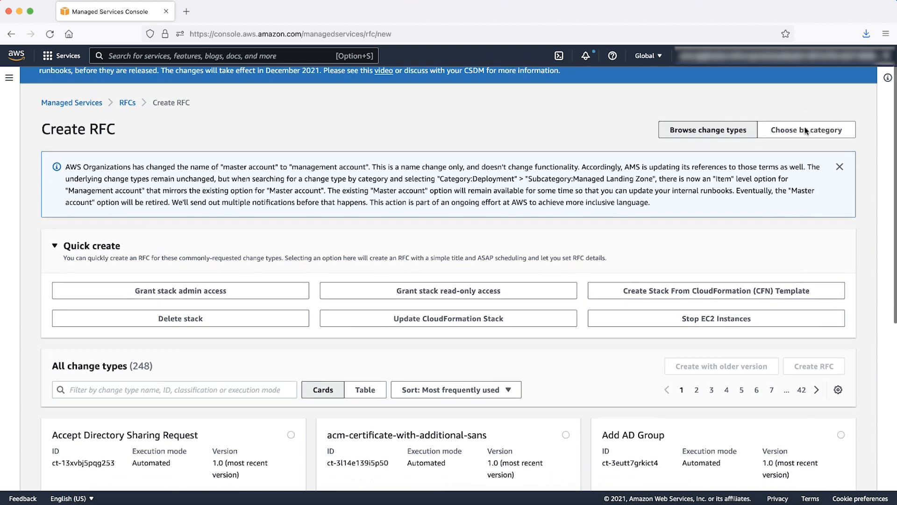
pyautogui.scroll(-3)
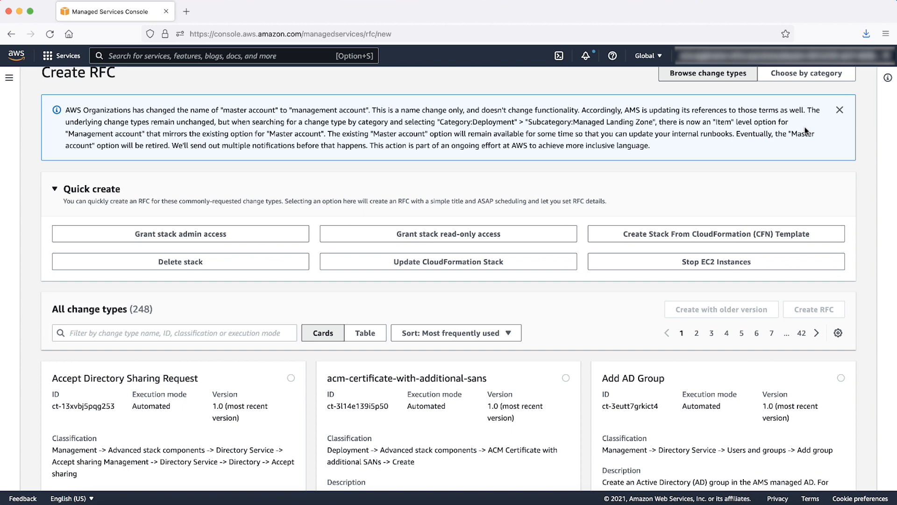
pyautogui.moveTo(218, 324)
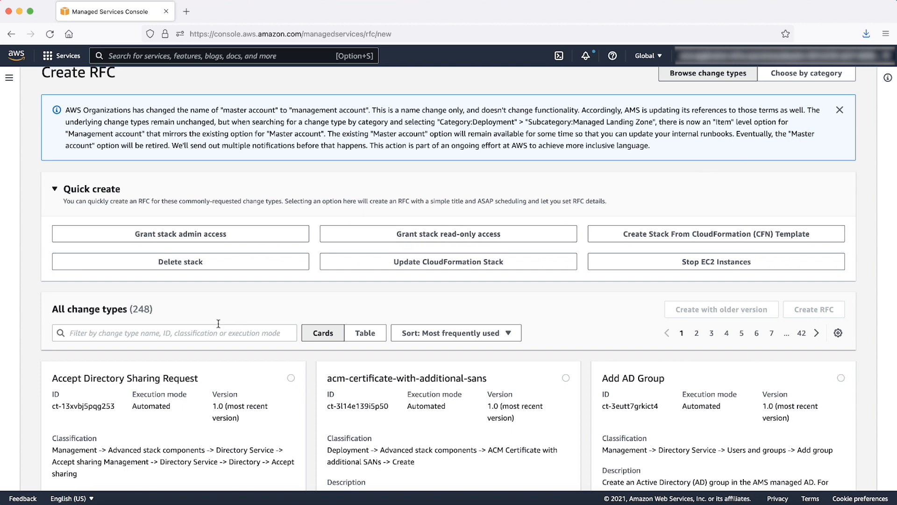
pyautogui.write('update resource tags')
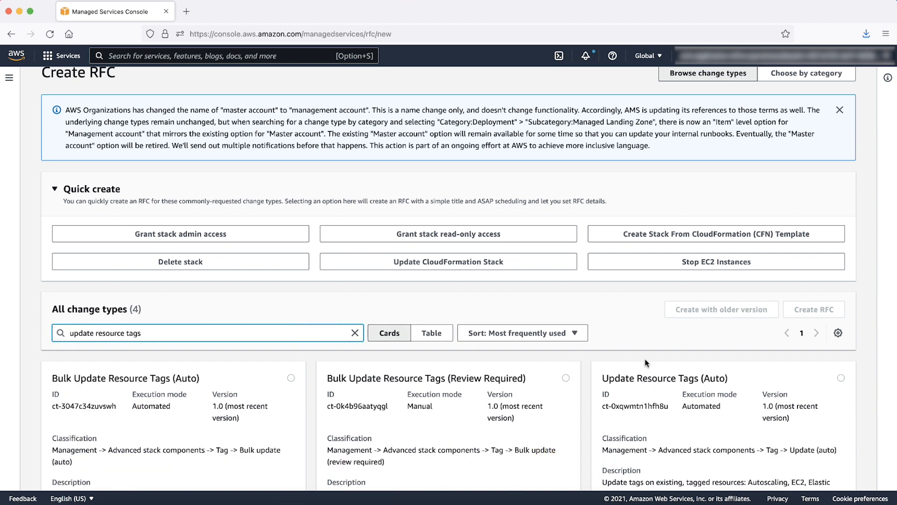
pyautogui.click(841, 378)
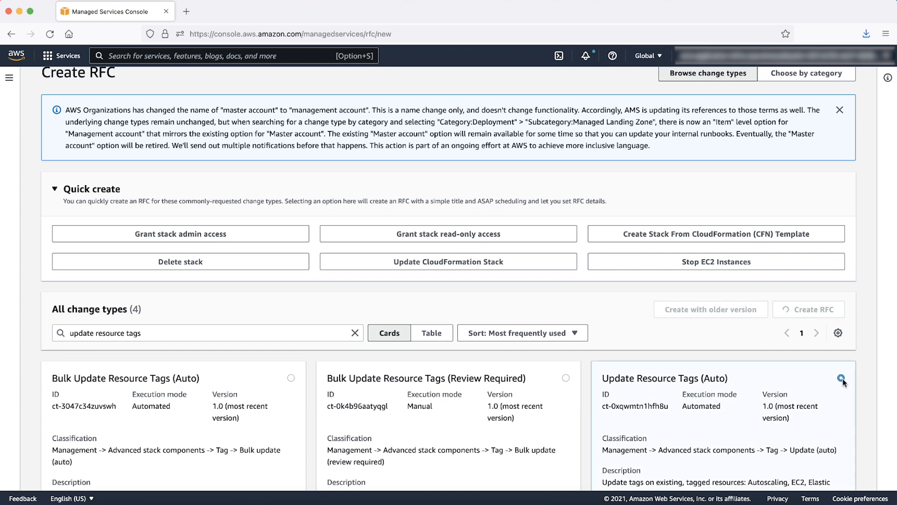
pyautogui.click(841, 378)
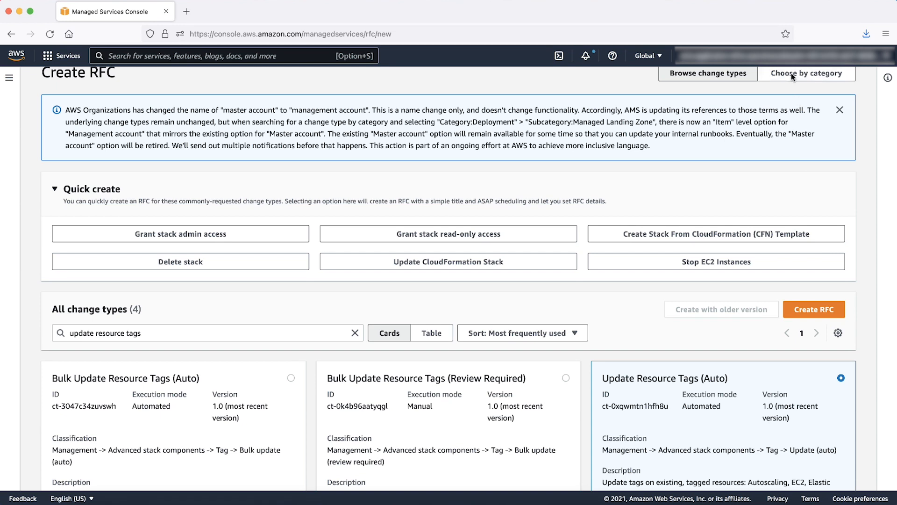
# - Choose the change type by category: Management, Advanced stack components, Tag, Update (auto)
pyautogui.click(806, 73)
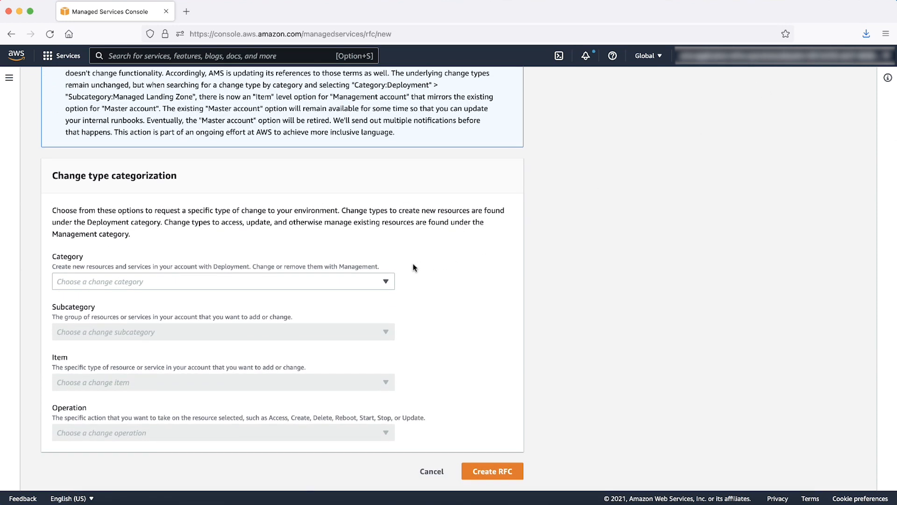
pyautogui.click(222, 281)
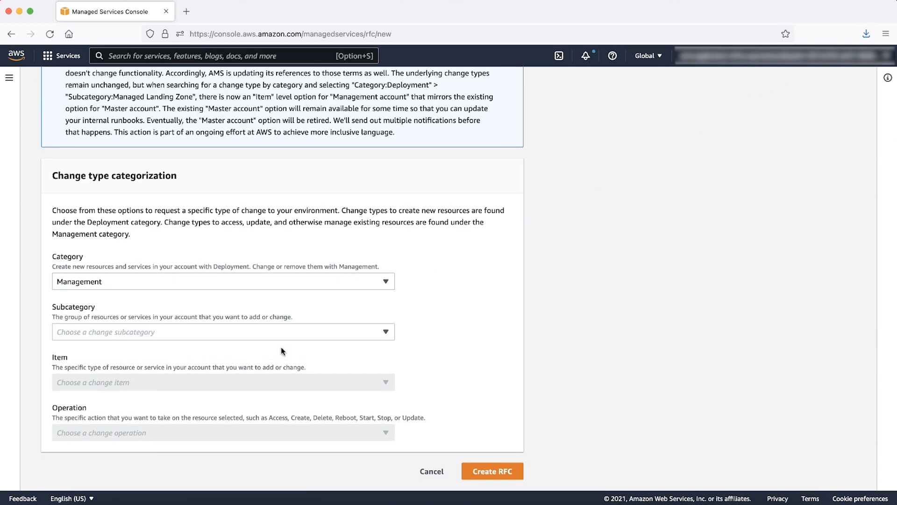
pyautogui.click(222, 332)
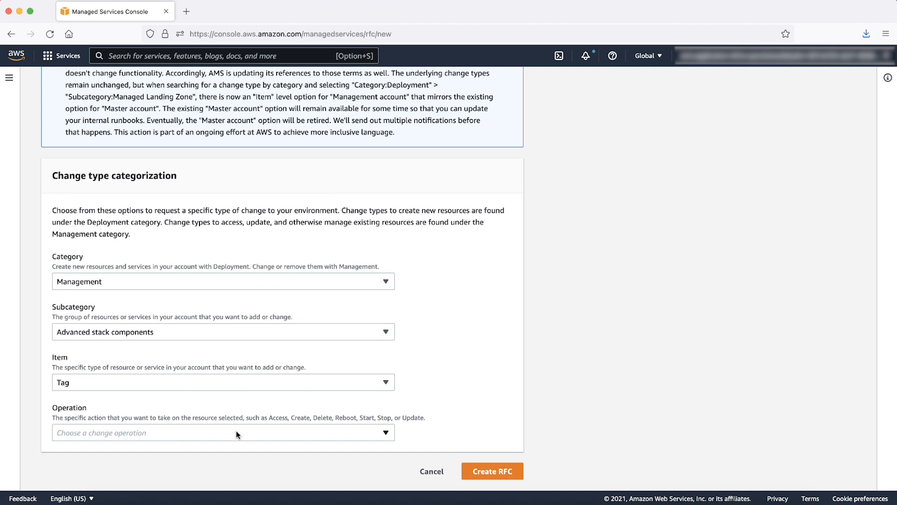
pyautogui.click(222, 433)
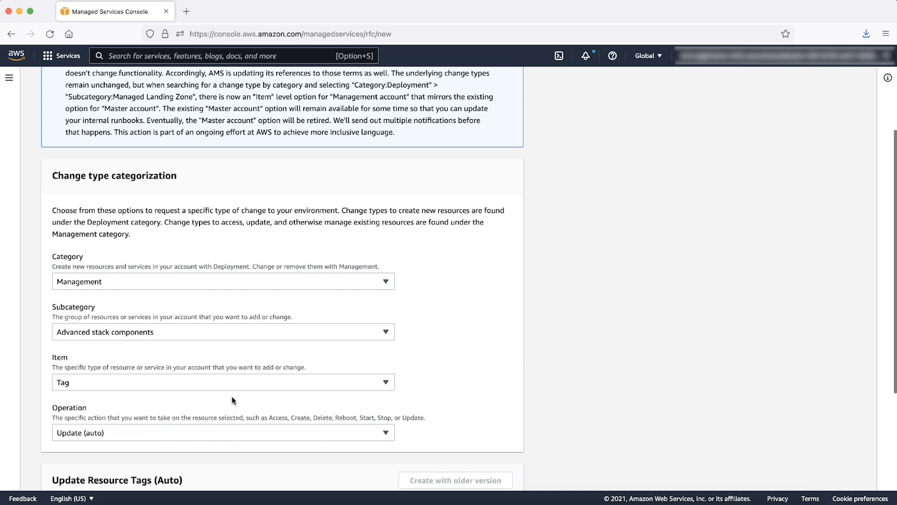
pyautogui.scroll(-3)
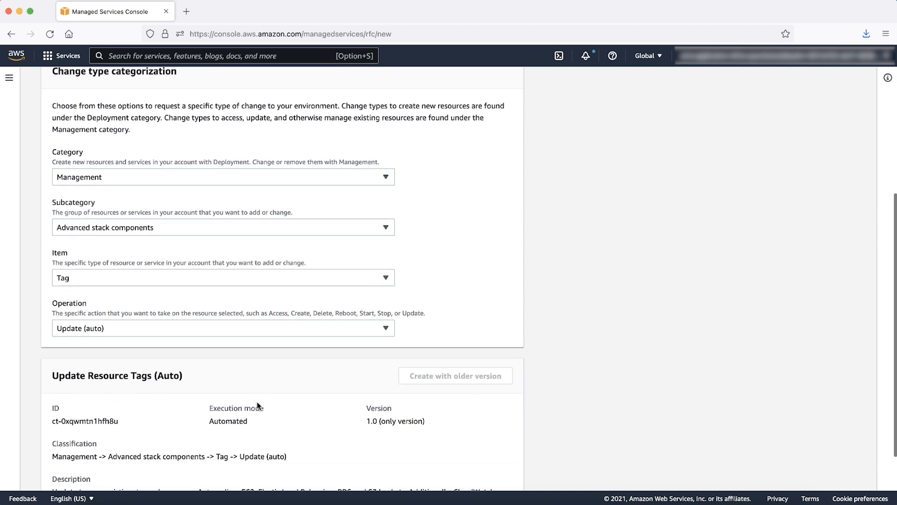
# - Enter the RFC description 'update resource tag rfc'
pyautogui.scroll(-3)
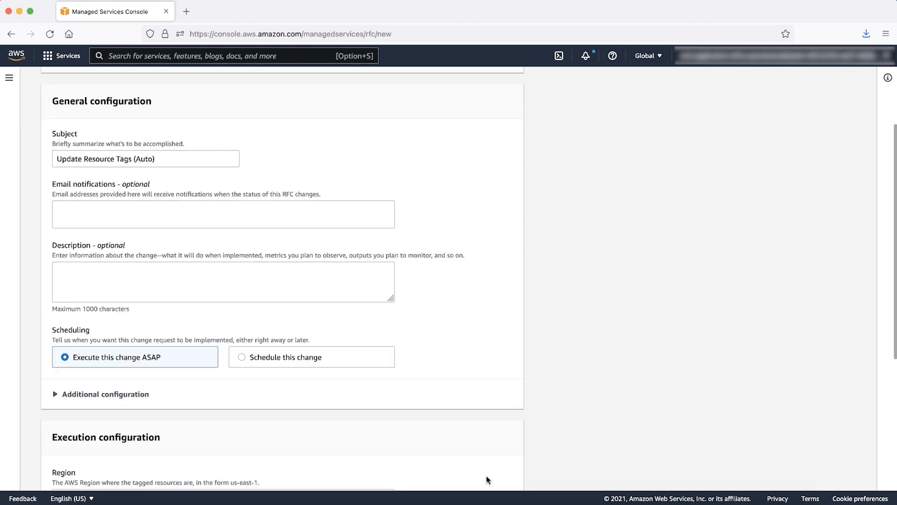
pyautogui.moveTo(271, 313)
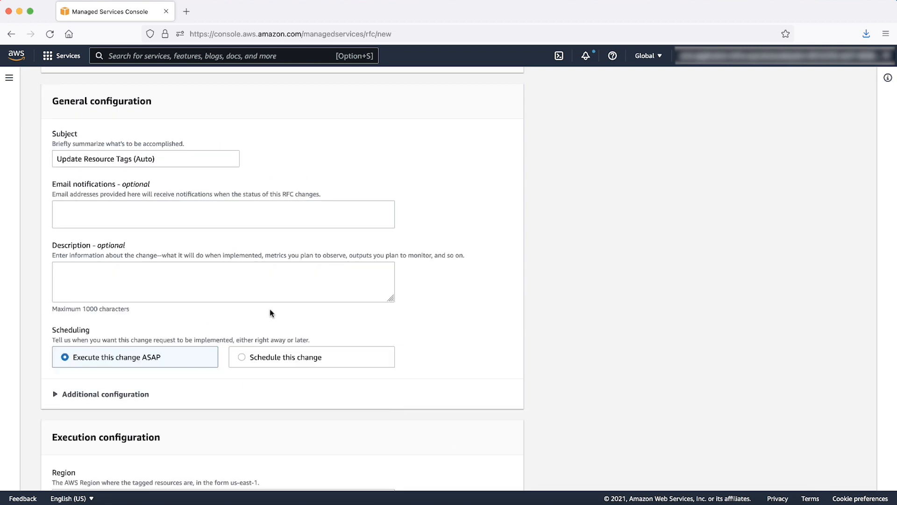
pyautogui.write('update resource tag rfc')
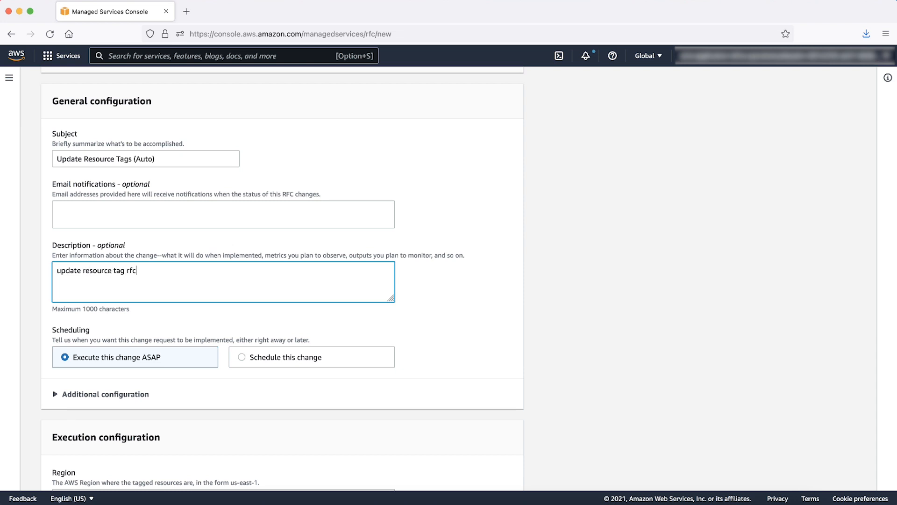
pyautogui.scroll(-3)
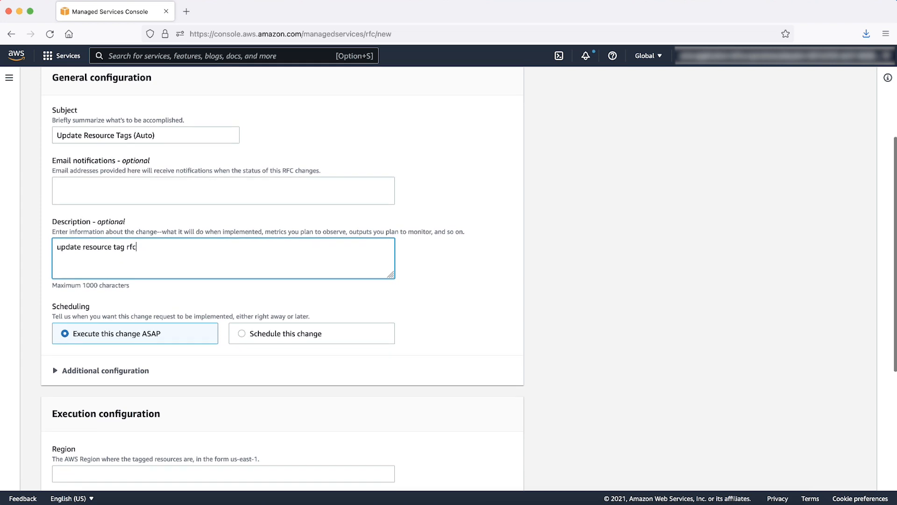
# - Set the execution region to eu-west-1
pyautogui.scroll(-3)
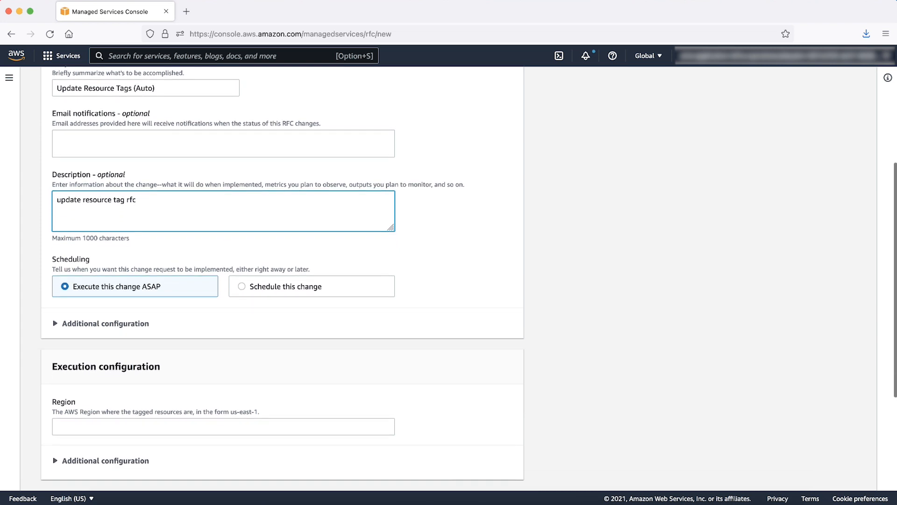
pyautogui.scroll(-3)
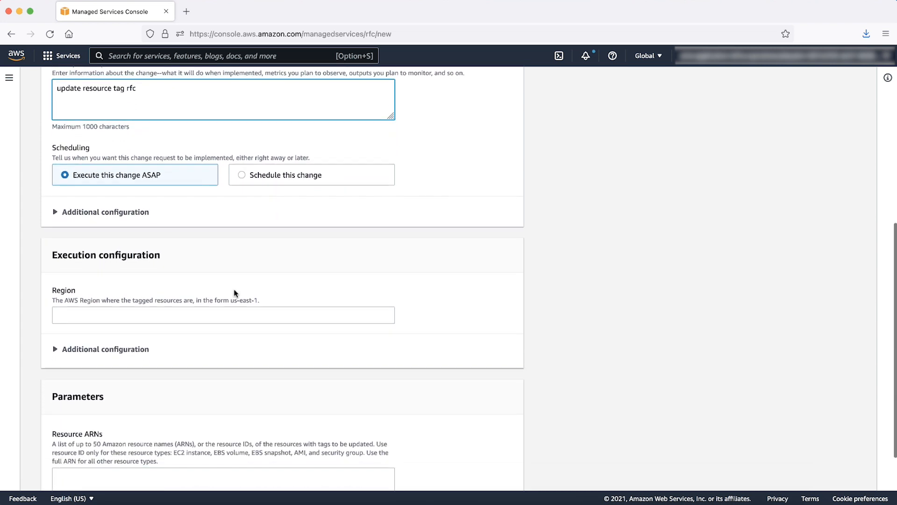
pyautogui.click(223, 315)
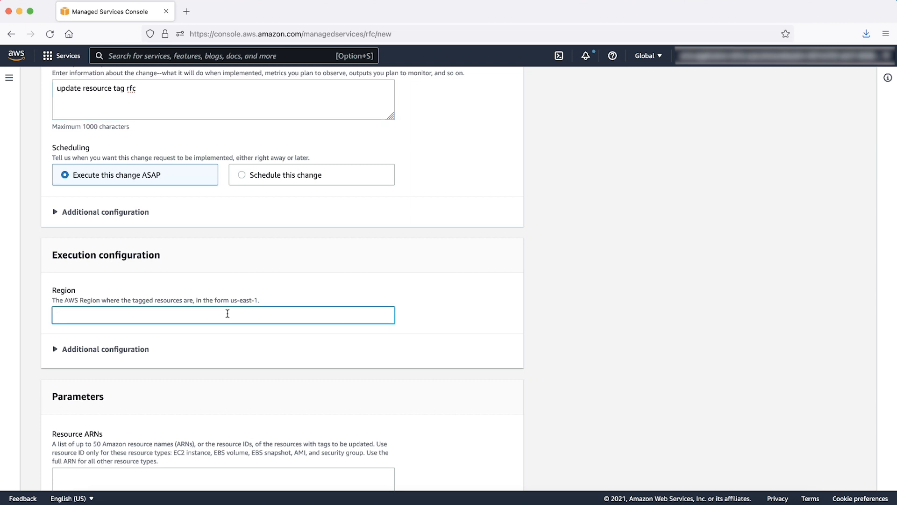
pyautogui.write('e')
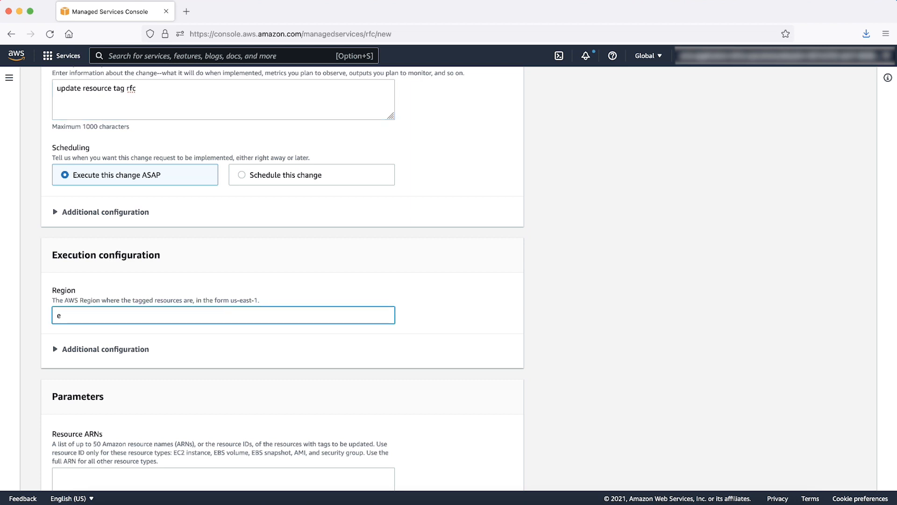
pyautogui.write('u-west-1')
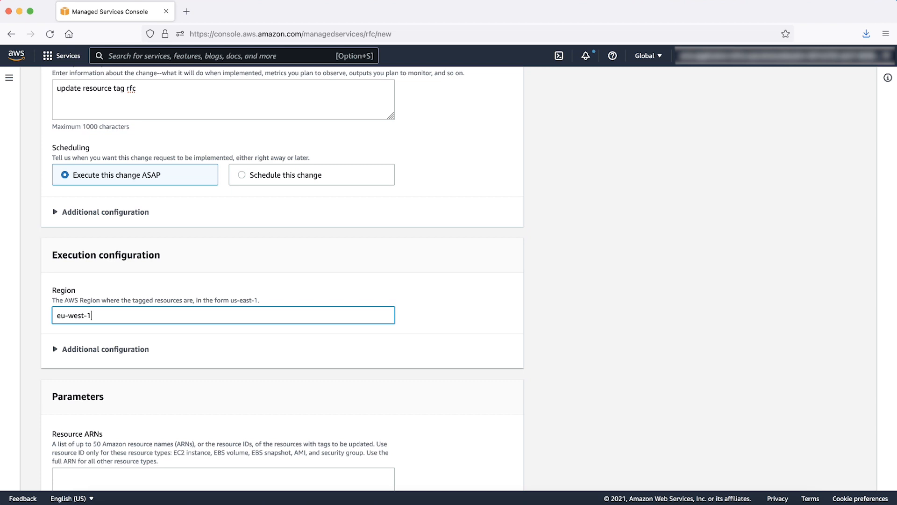
pyautogui.scroll(-3)
pyautogui.write('{"Key":"Patch Group","Value')
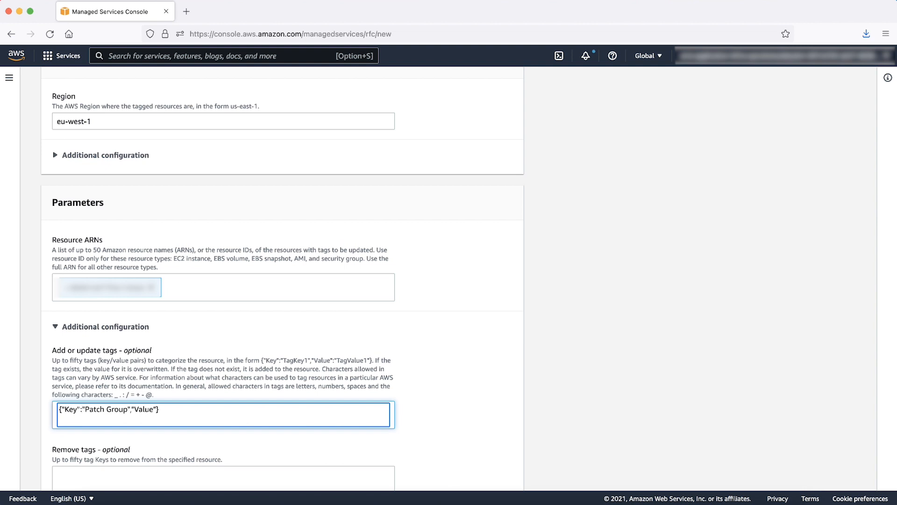
# - Add the Patch Group tag value do-not-apply-rejected-patch and run the tag update RFC
pyautogui.write('do-not-apply-rejecte"')
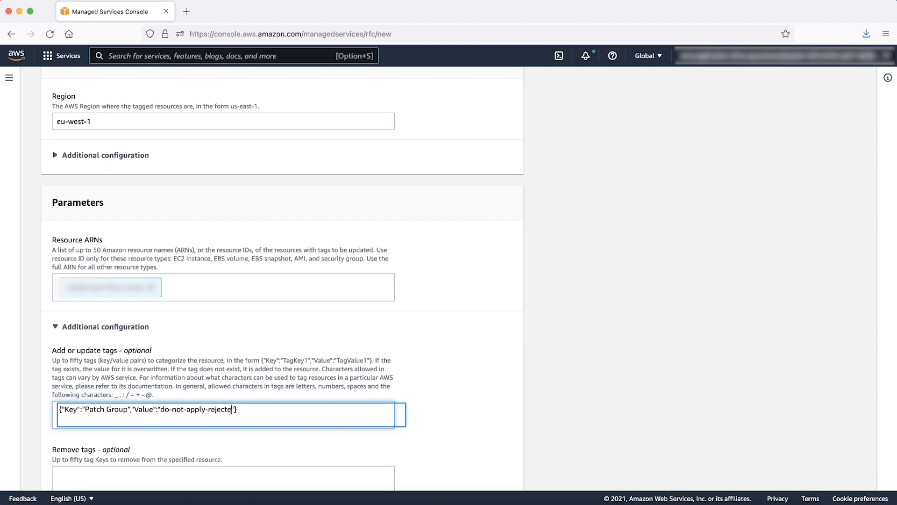
pyautogui.write('d-patch')
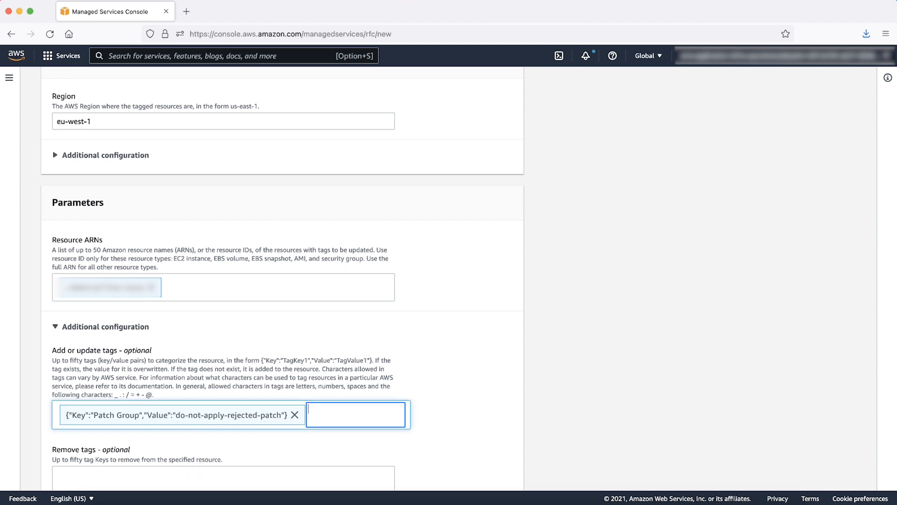
pyautogui.scroll(-3)
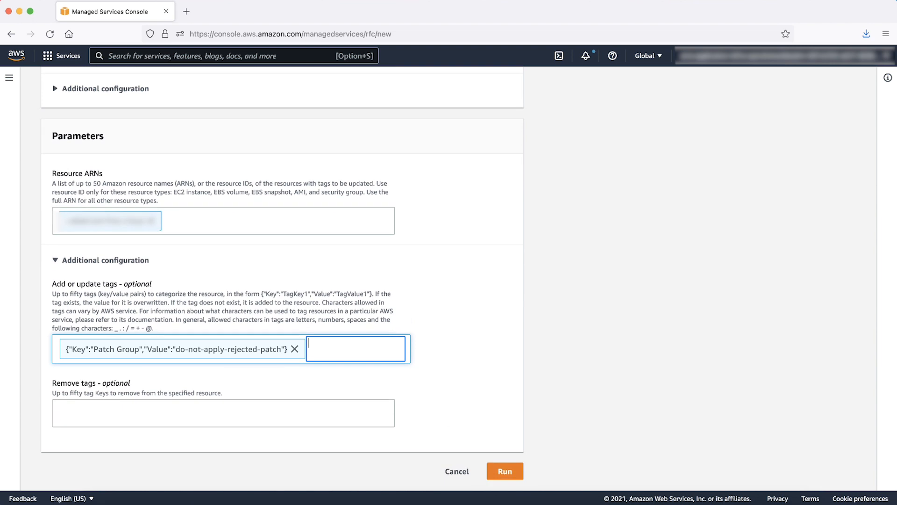
pyautogui.click(505, 471)
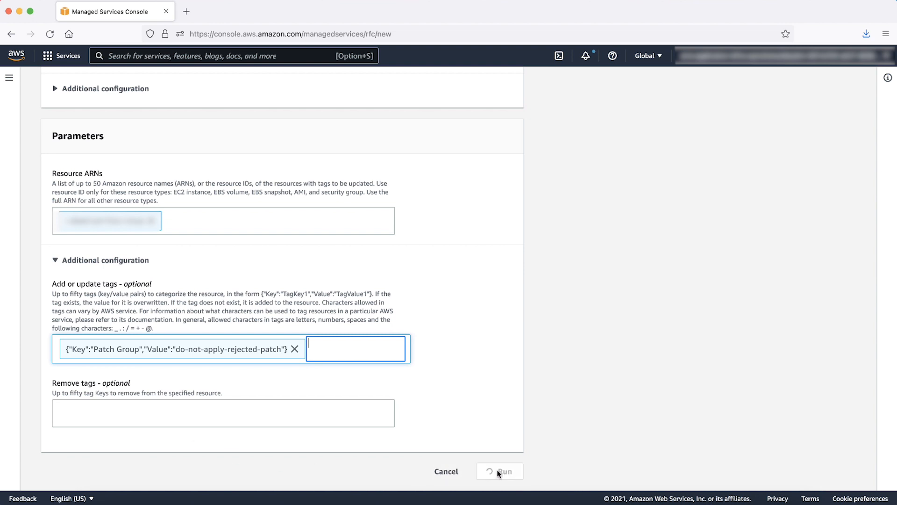
# - View the submitted Update Resource Tags (Auto) RFC in the RFCs list, then begin a new RFC
pyautogui.click(499, 471)
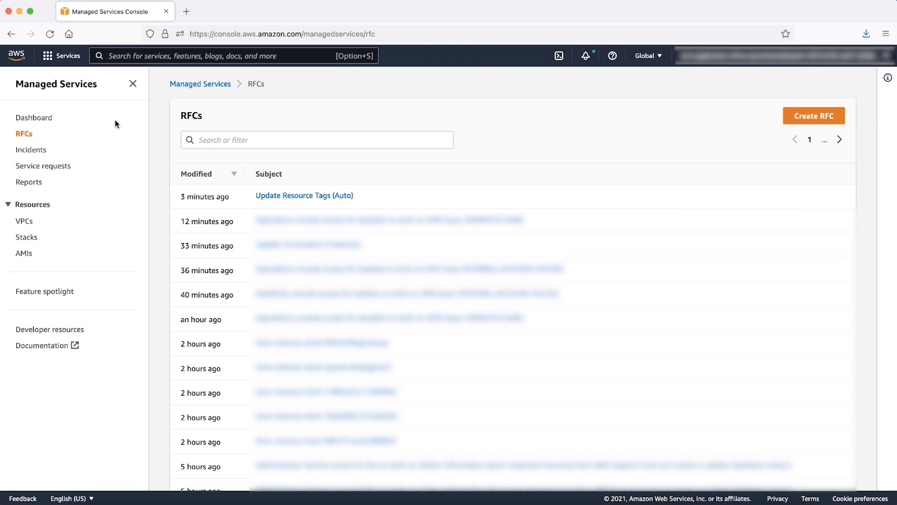
pyautogui.click(813, 116)
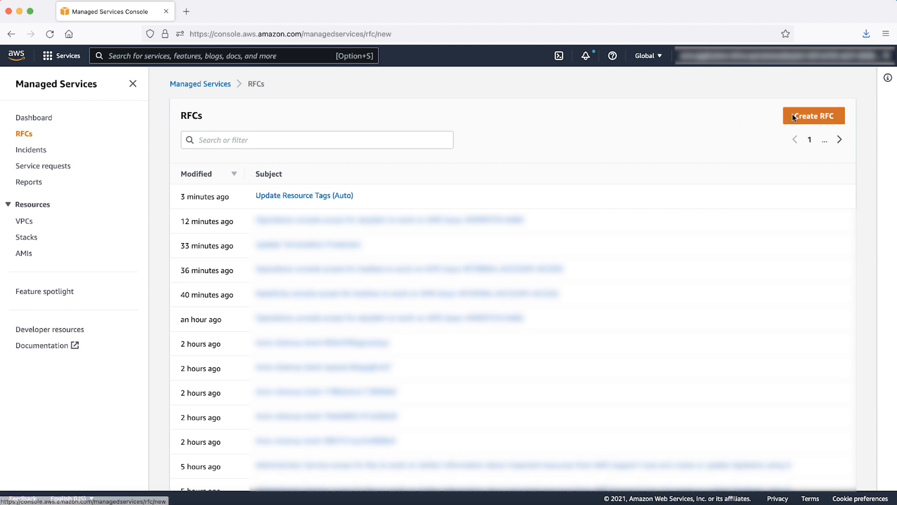
# - Filter change types for 'create patch baseline' and select Create SSM Patch Baseline (Windows)
pyautogui.click(814, 115)
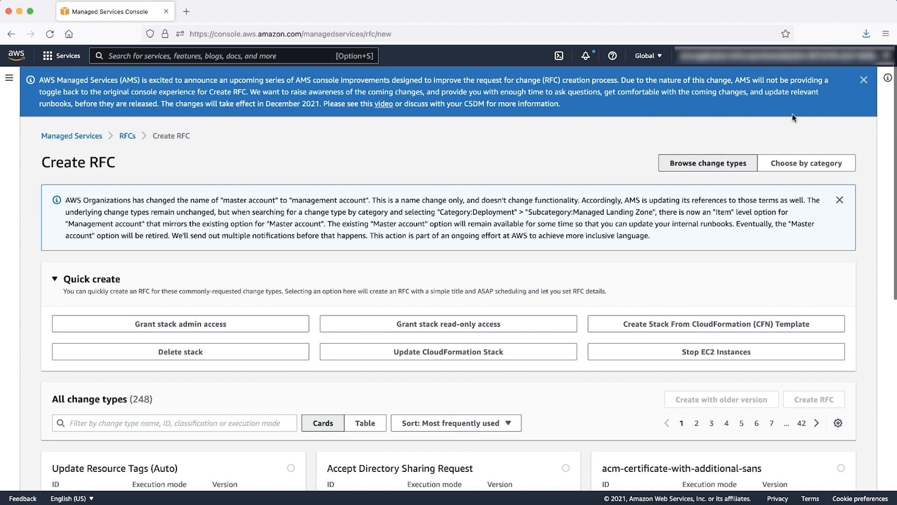
pyautogui.moveTo(732, 207)
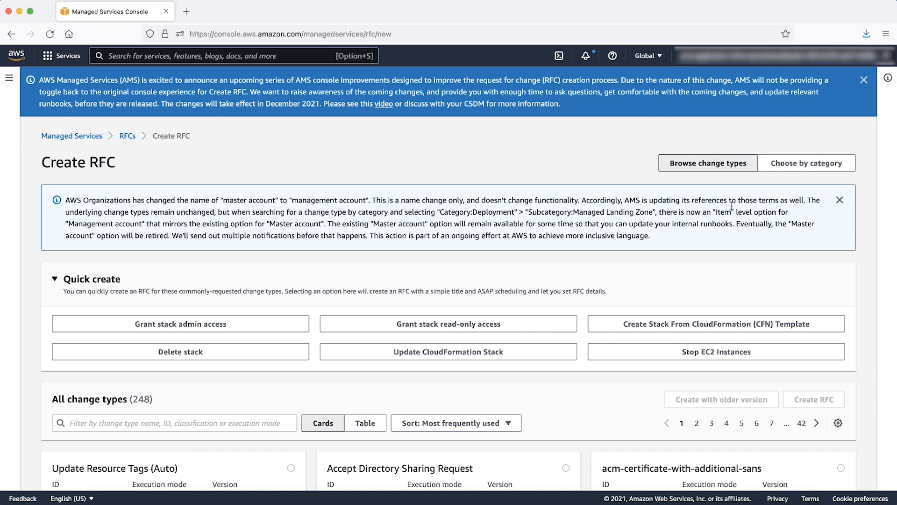
pyautogui.write('crea')
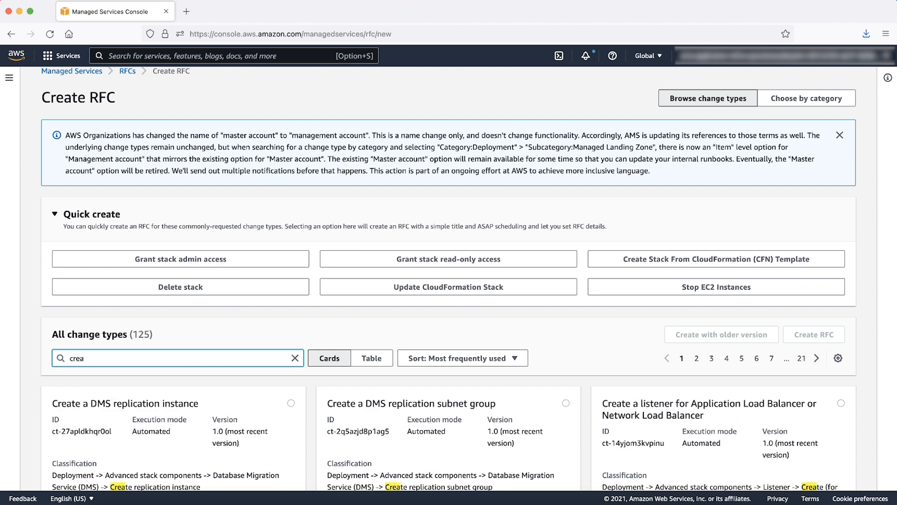
pyautogui.write('create patch baseline')
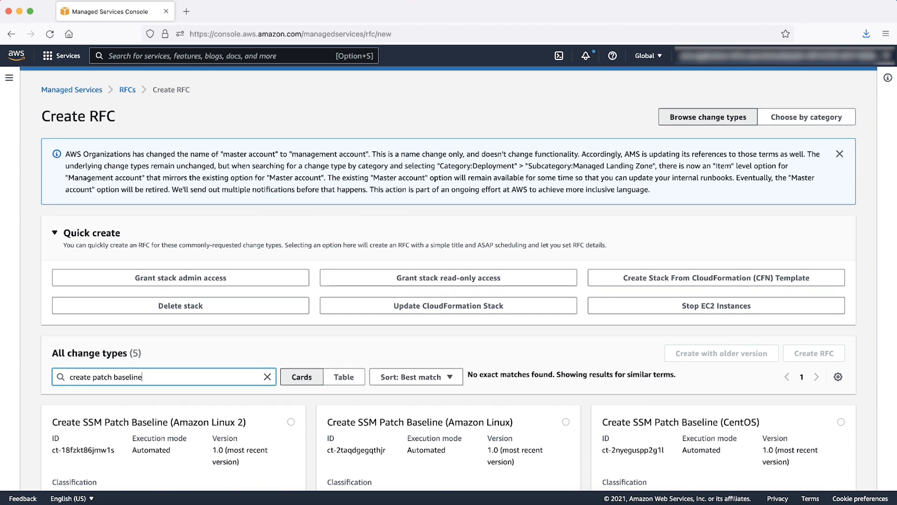
pyautogui.scroll(-3)
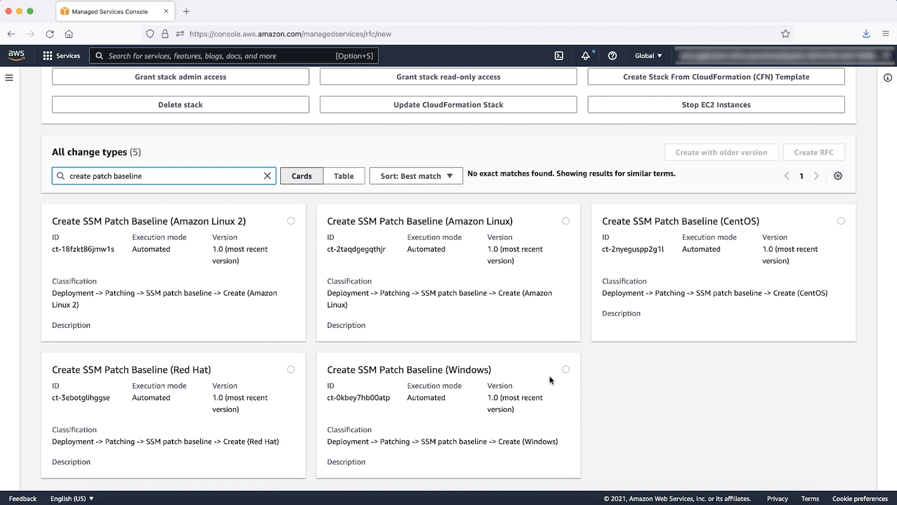
pyautogui.click(566, 369)
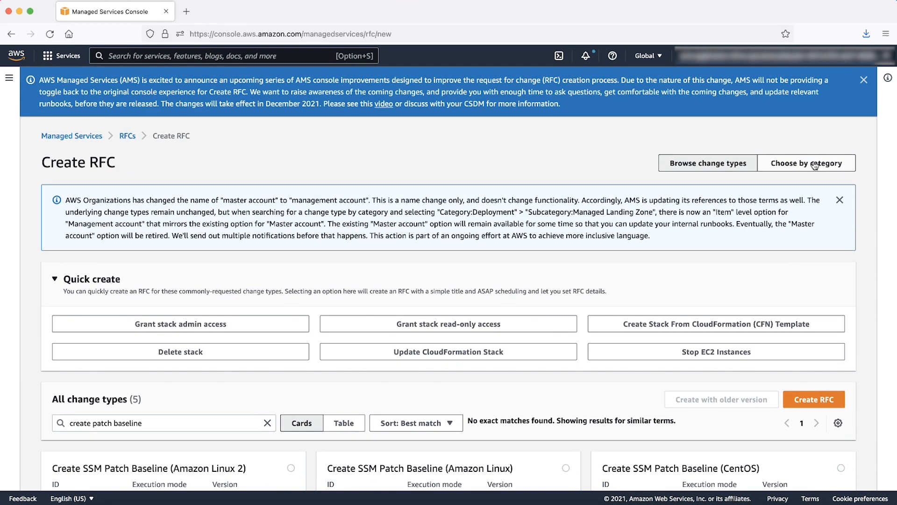
pyautogui.click(807, 163)
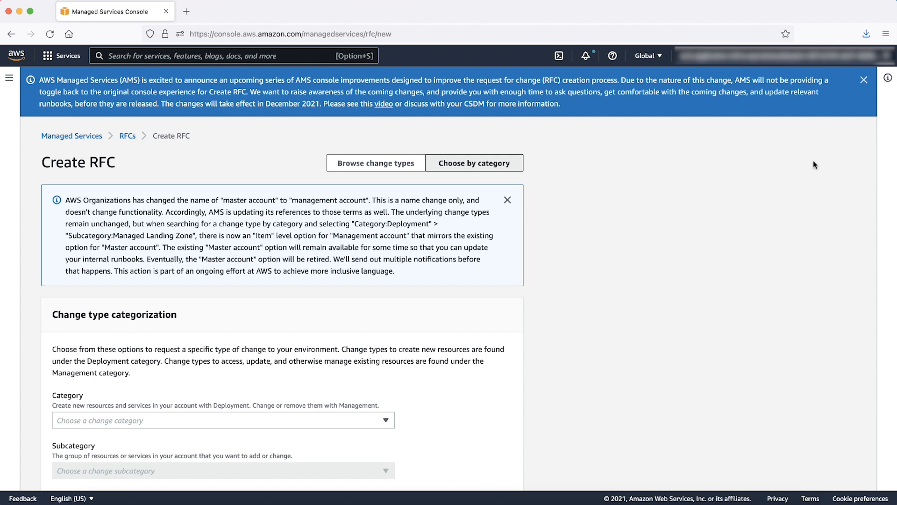
# - Set category Deployment and subcategory Patching, then list the change item options
pyautogui.scroll(-3)
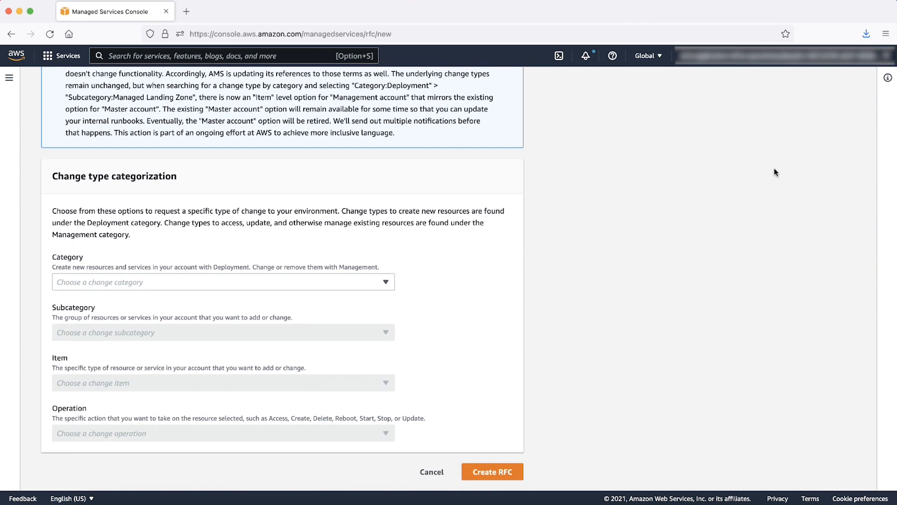
pyautogui.click(222, 281)
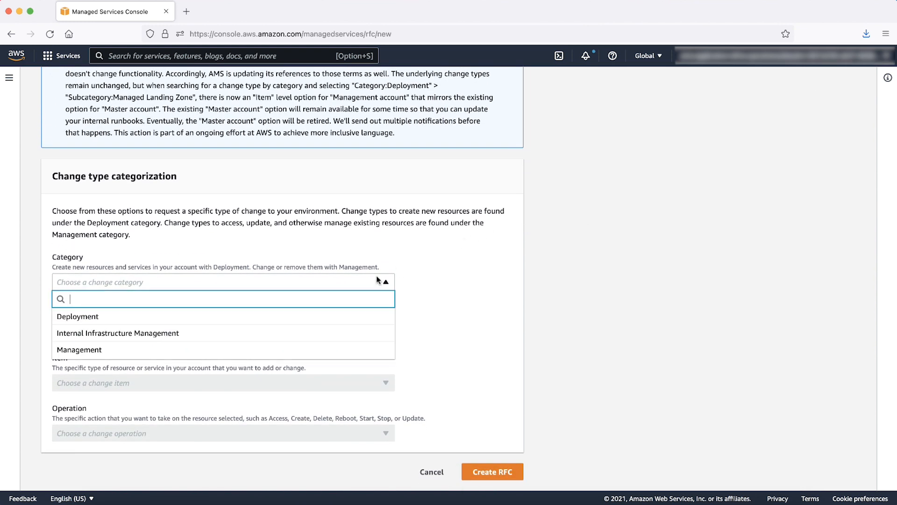
pyautogui.click(78, 316)
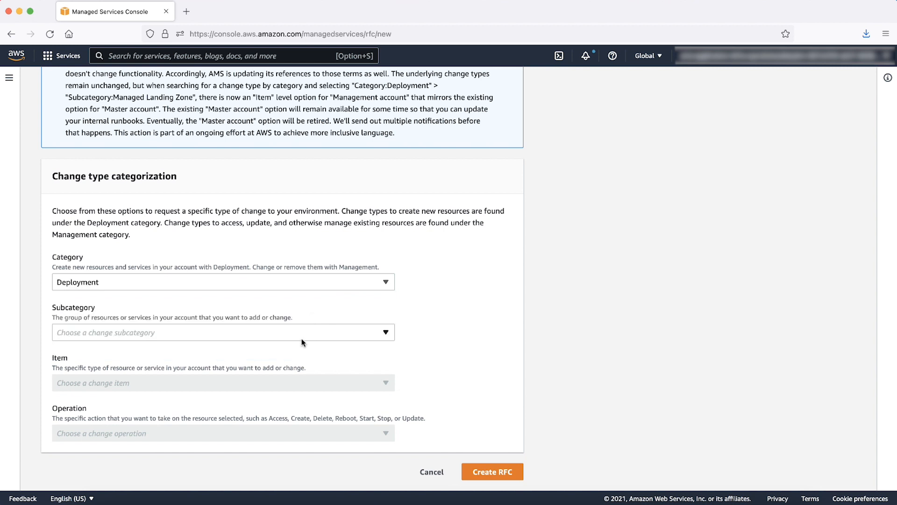
pyautogui.click(223, 333)
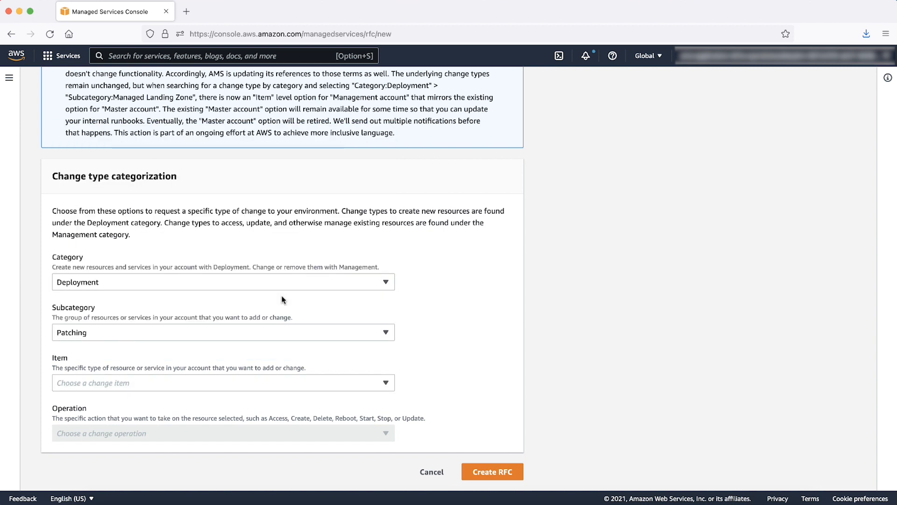
pyautogui.click(223, 382)
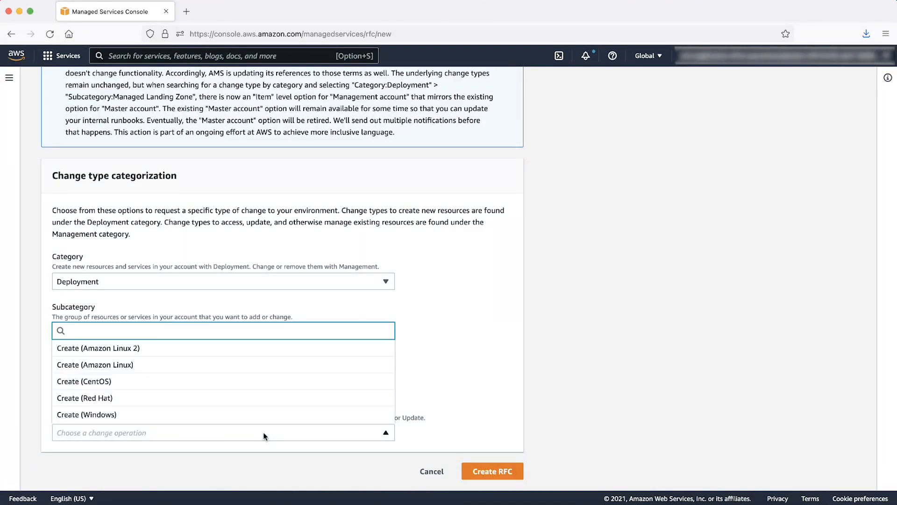
pyautogui.moveTo(263, 429)
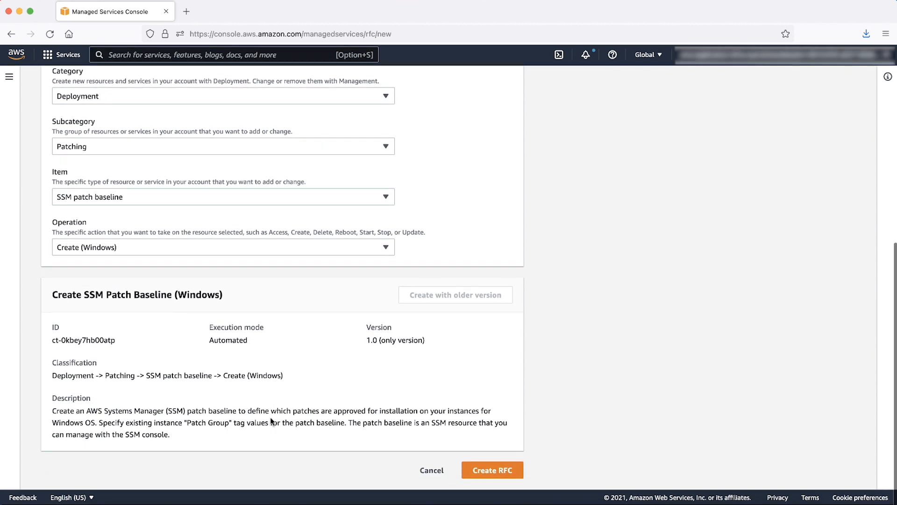
# - Enter the description 'create ssm patch baseline rfc' and scroll to Execution configuration
pyautogui.scroll(-3)
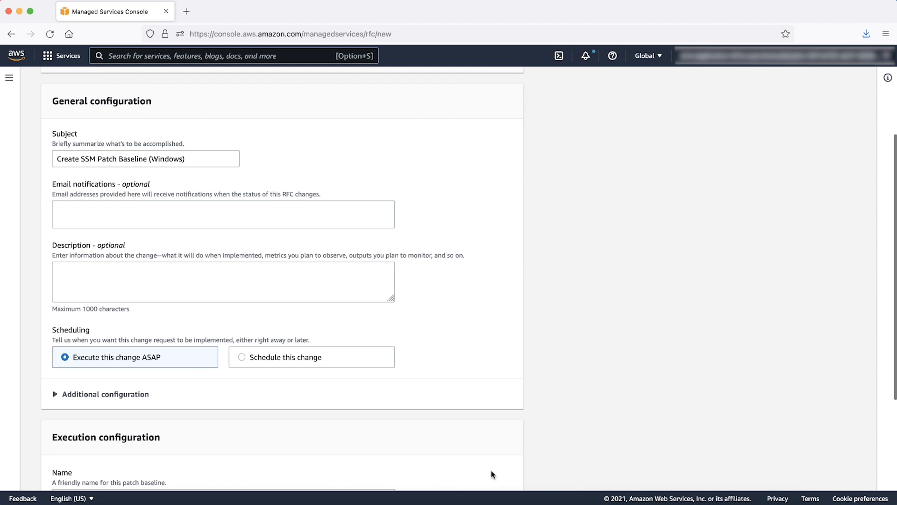
pyautogui.moveTo(319, 334)
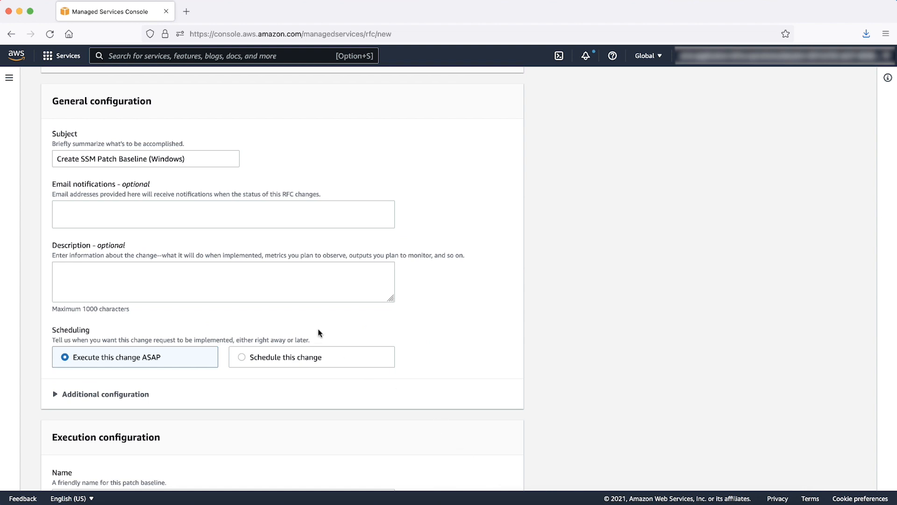
pyautogui.write('create ssm patch base')
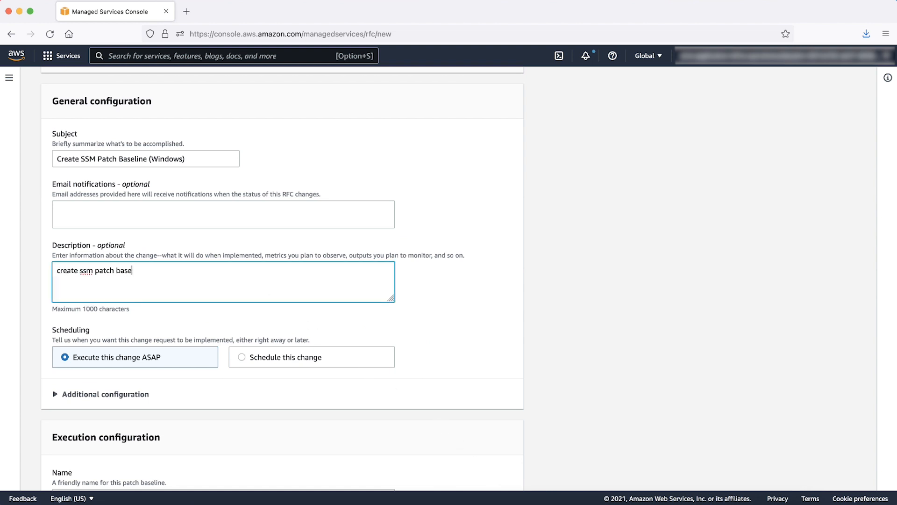
pyautogui.write('line rfc')
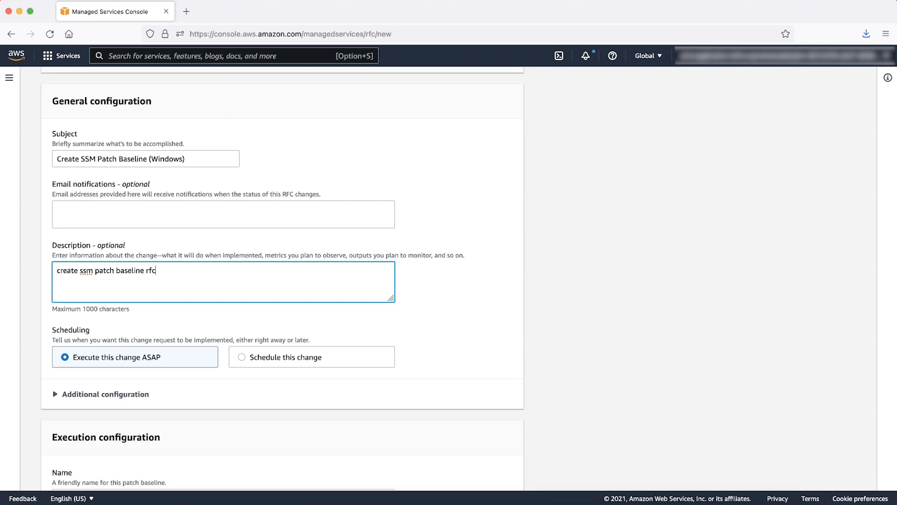
pyautogui.scroll(-3)
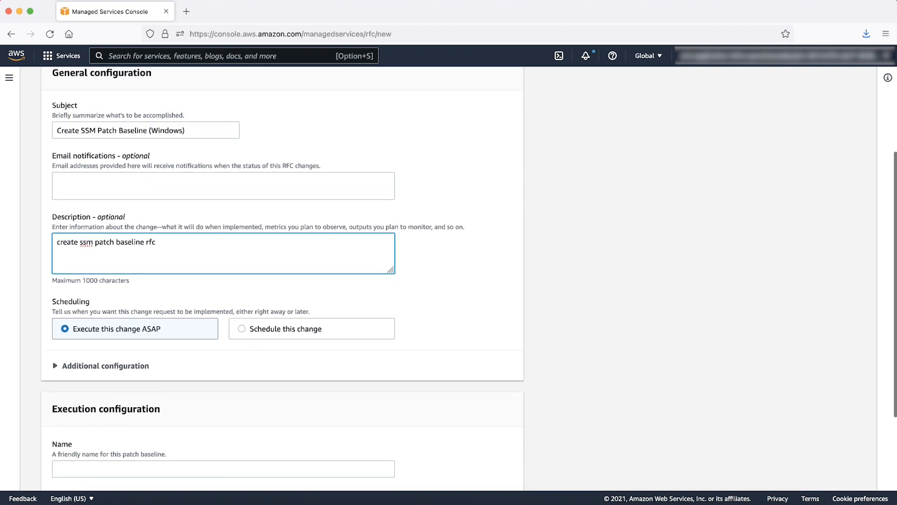
pyautogui.scroll(-3)
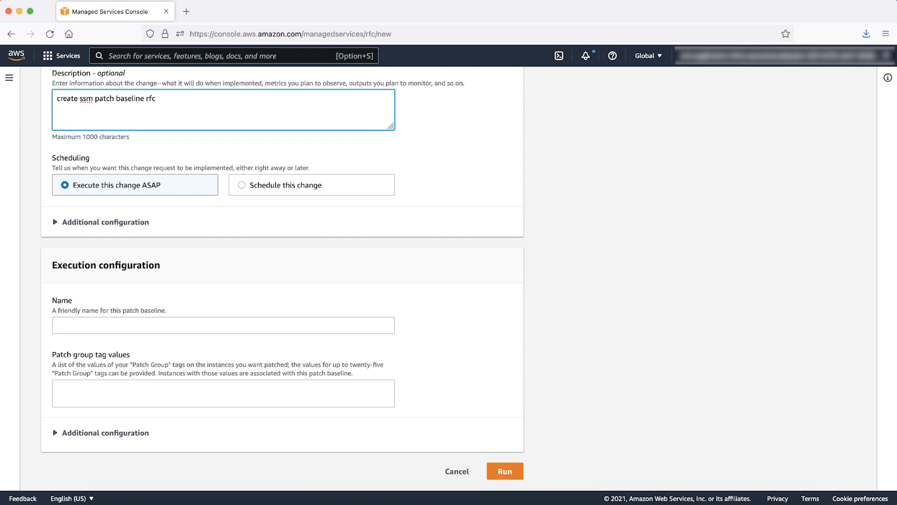
pyautogui.moveTo(255, 286)
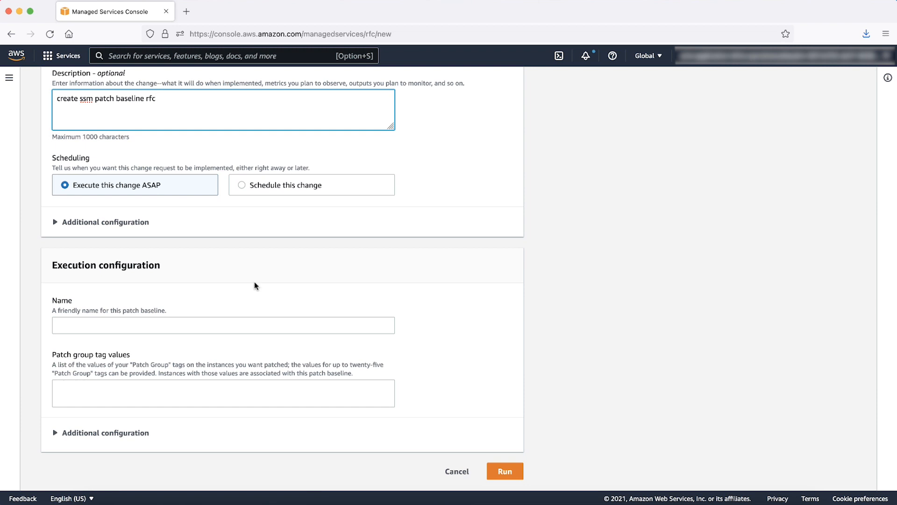
# - Name the patch baseline do-not-apply-kb1234567
pyautogui.write('d')
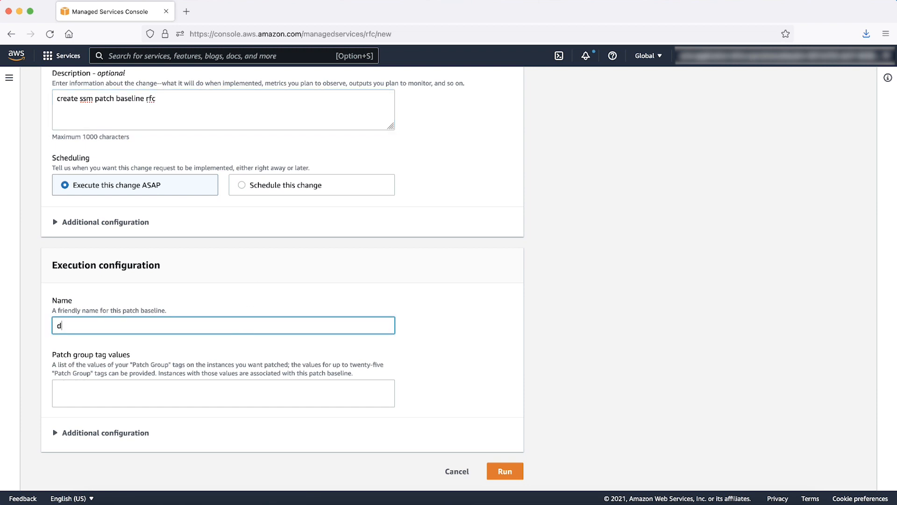
pyautogui.write('o-not-apply-')
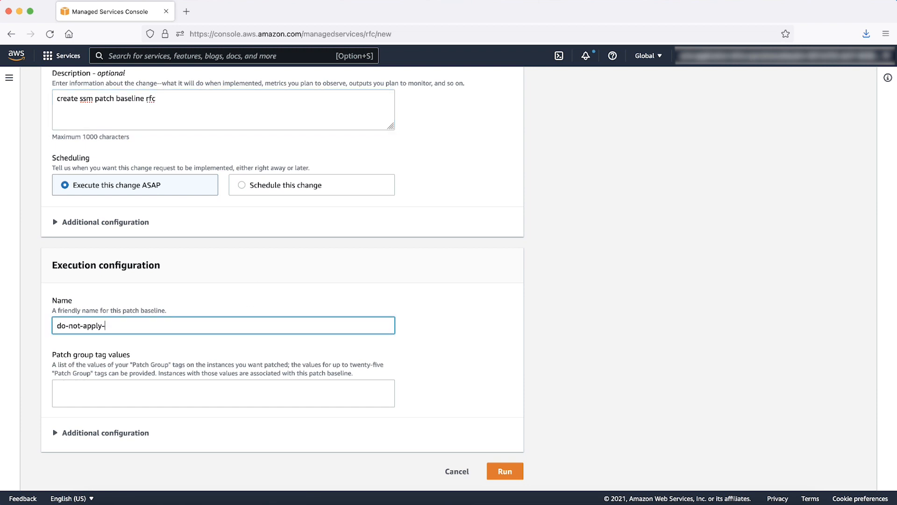
pyautogui.write('kb12345')
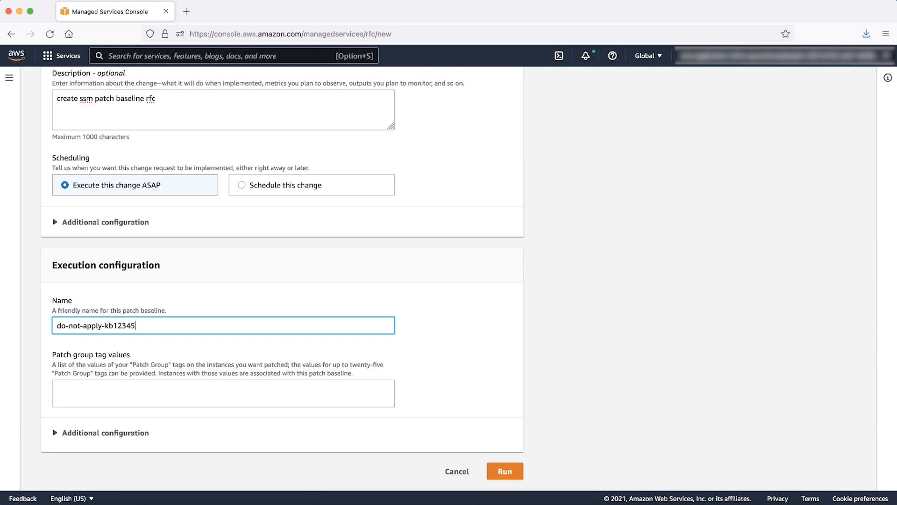
pyautogui.write('67')
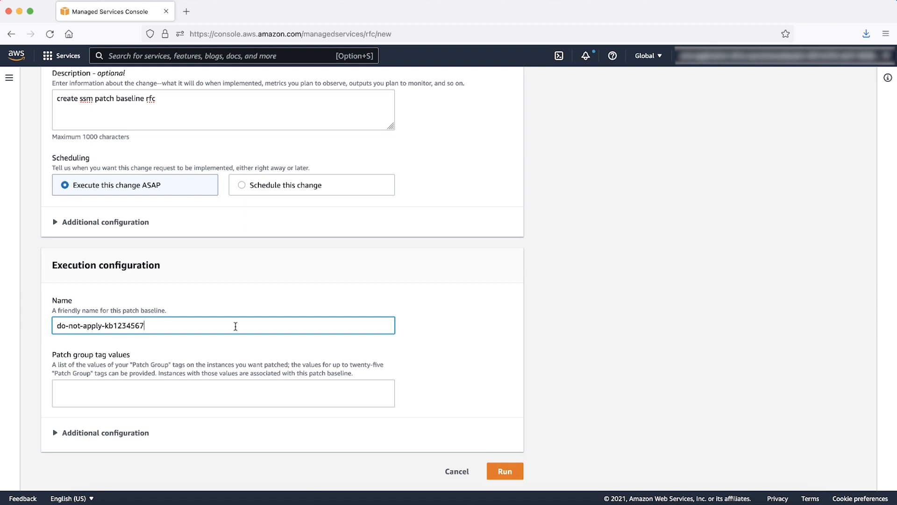
# - Add Patch Group tag value do-not-apply-rejected-patch and expand Additional configuration
pyautogui.write('d')
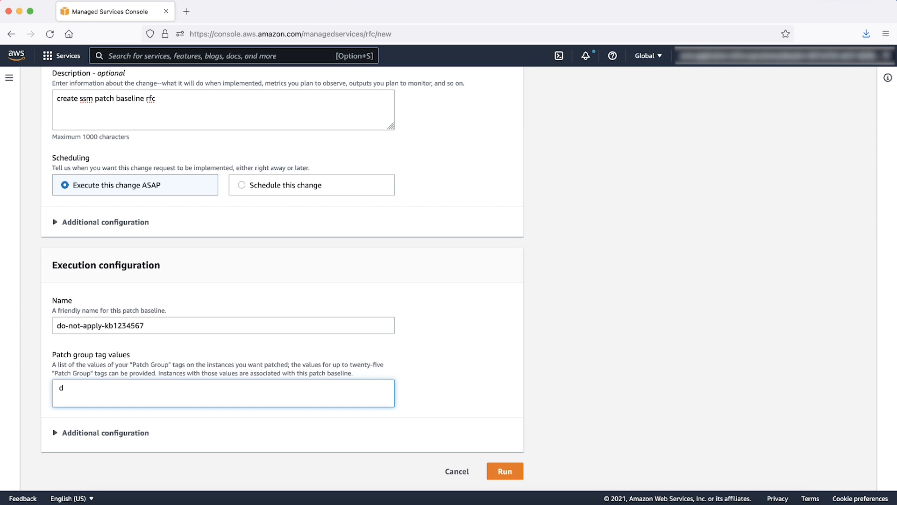
pyautogui.write('o-not-apply-')
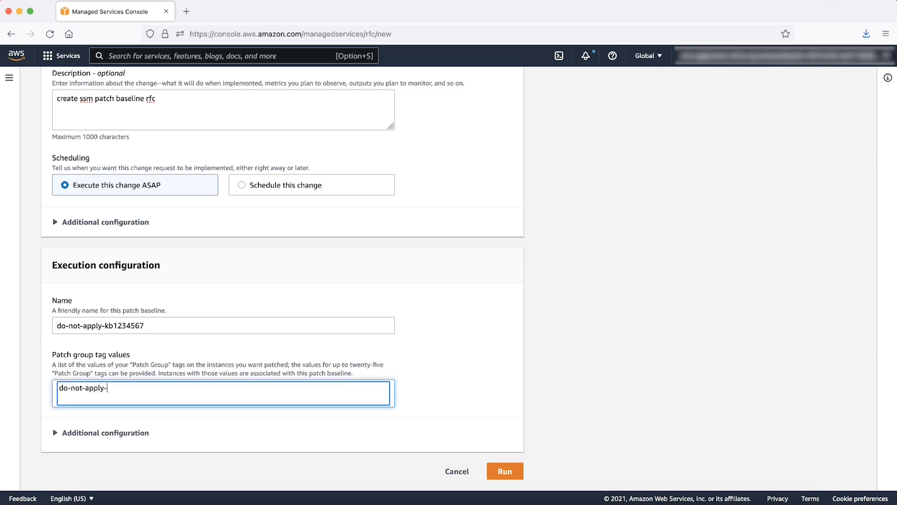
pyautogui.write('rejected-patc')
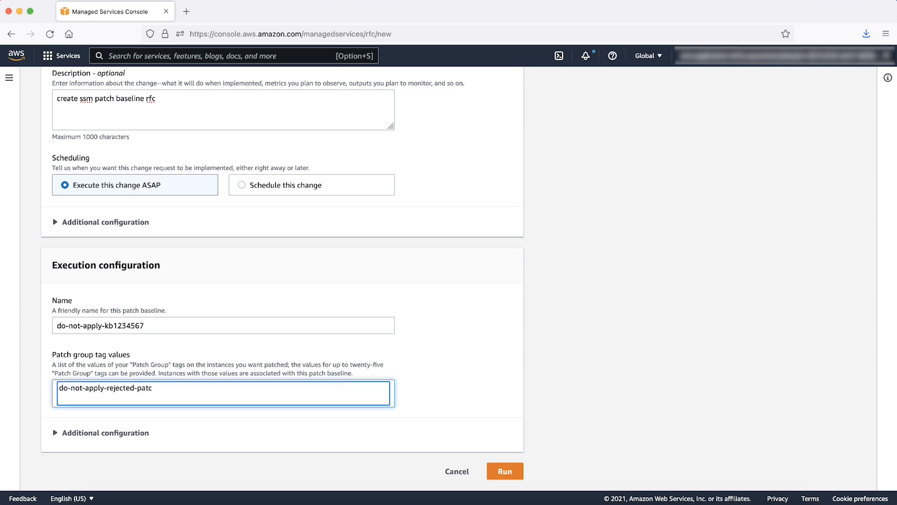
pyautogui.press('Enter')
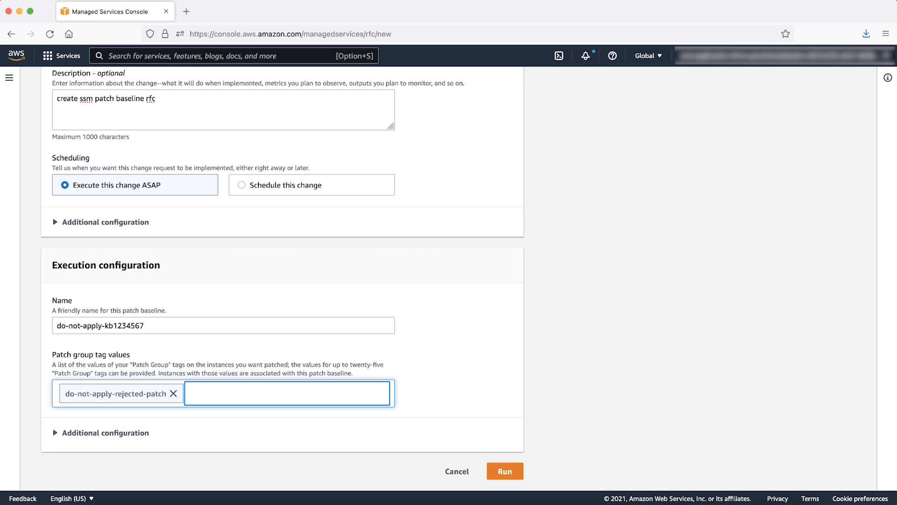
pyautogui.click(286, 393)
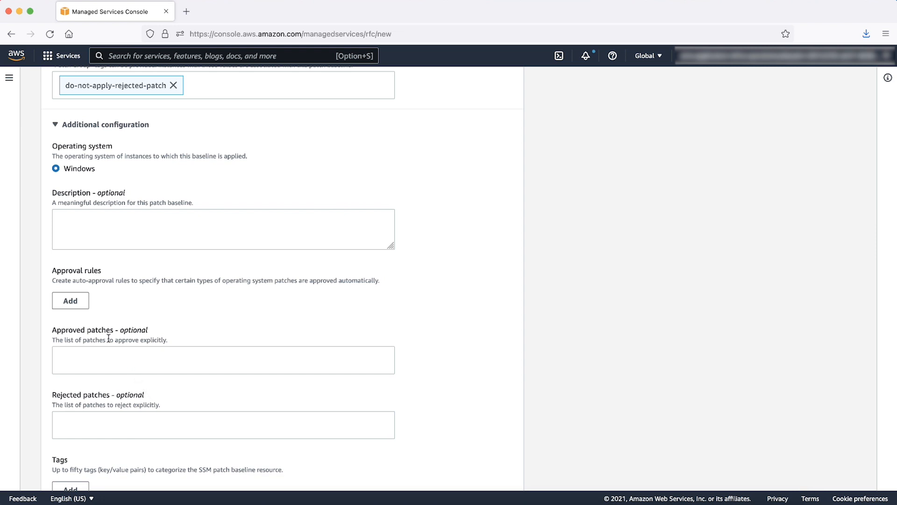
pyautogui.moveTo(106, 330)
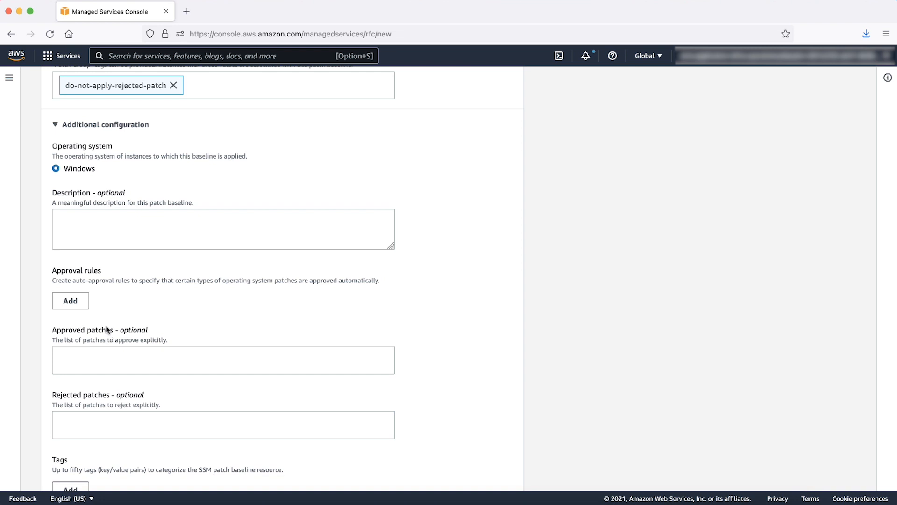
# - Add an approval rule with Severity All and Classification All, approving after 7 days
pyautogui.scroll(-3)
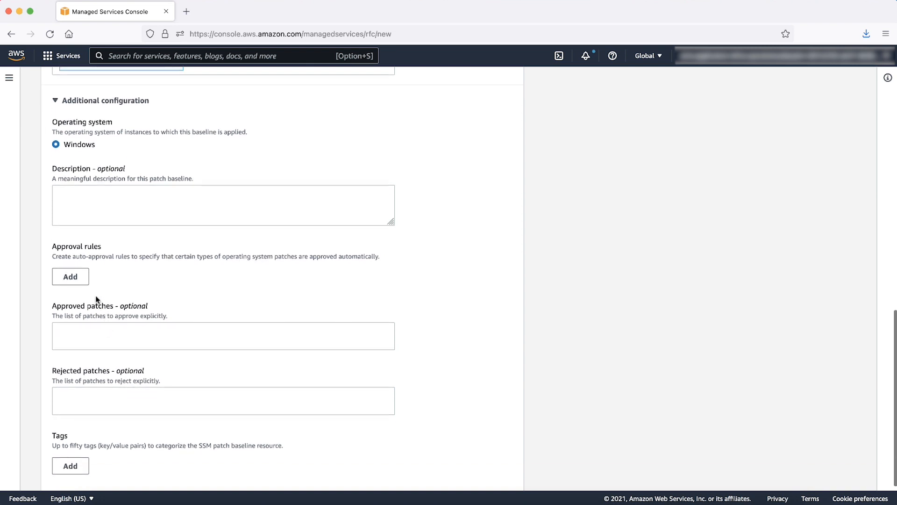
pyautogui.click(70, 277)
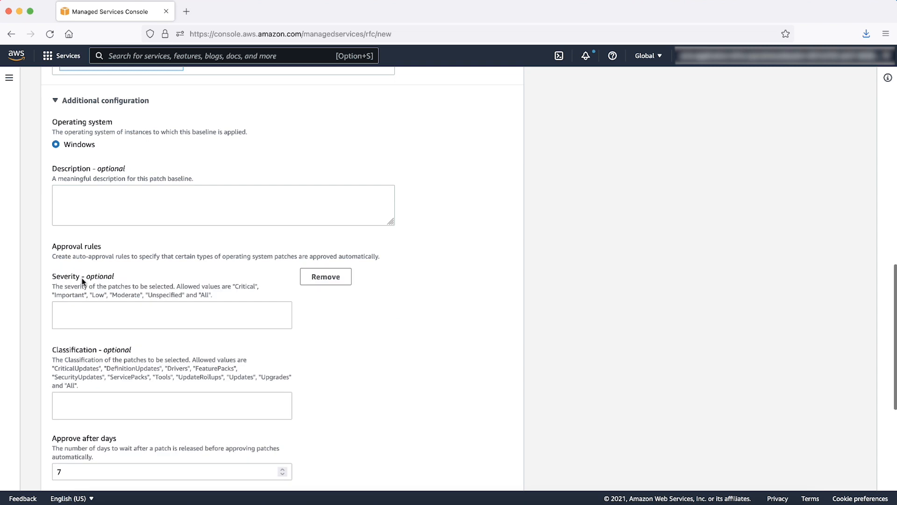
pyautogui.scroll(-3)
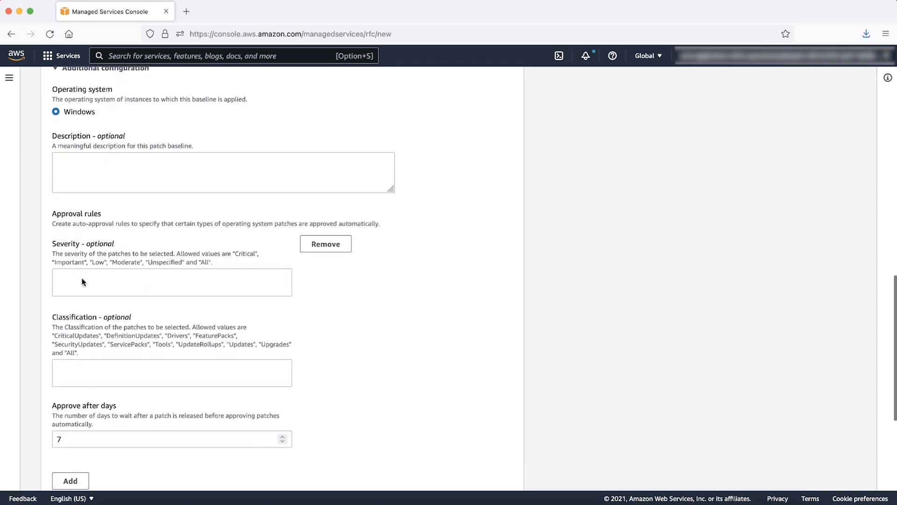
pyautogui.scroll(-3)
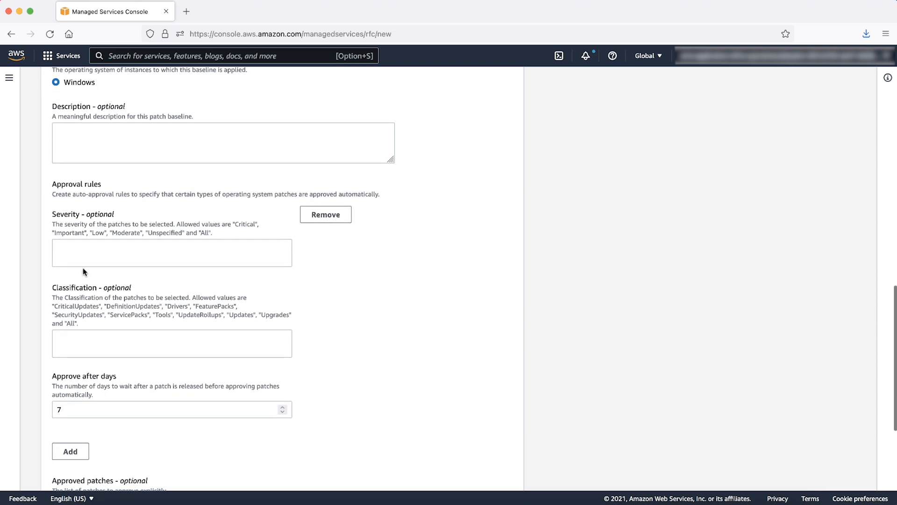
pyautogui.moveTo(83, 269)
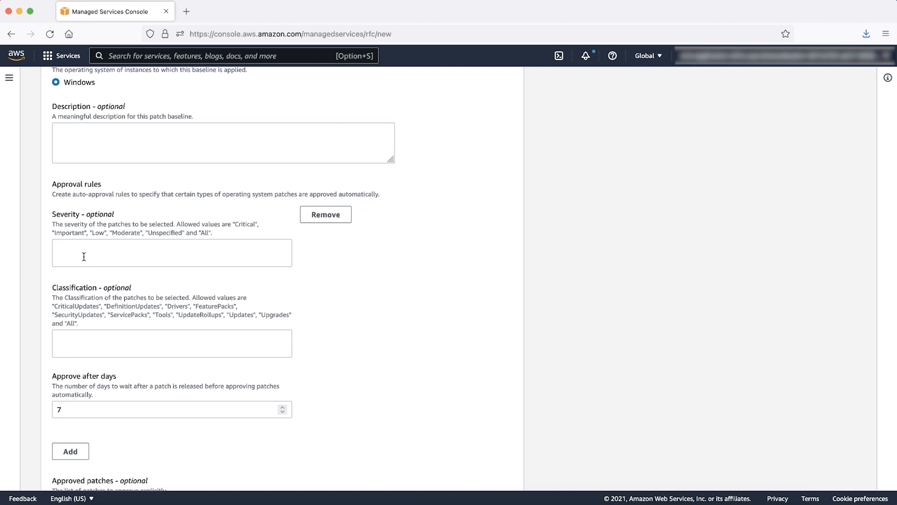
pyautogui.click(171, 253)
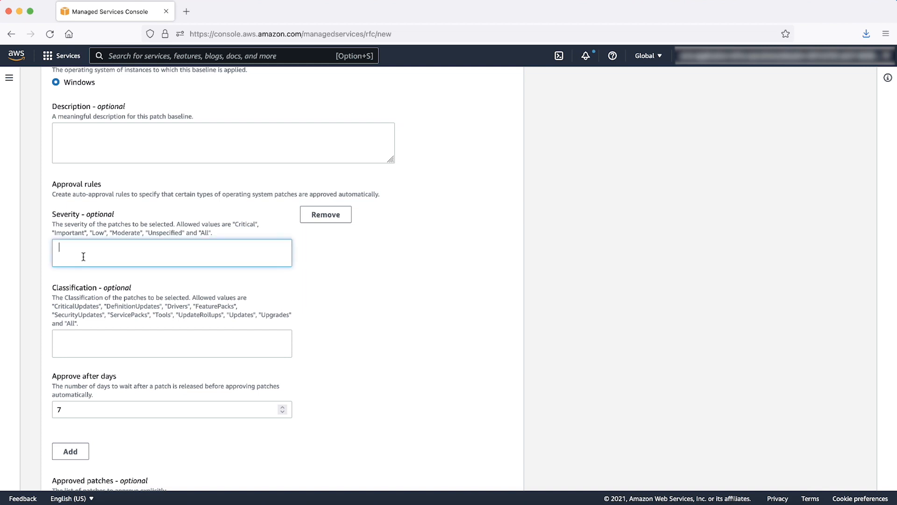
pyautogui.write('All')
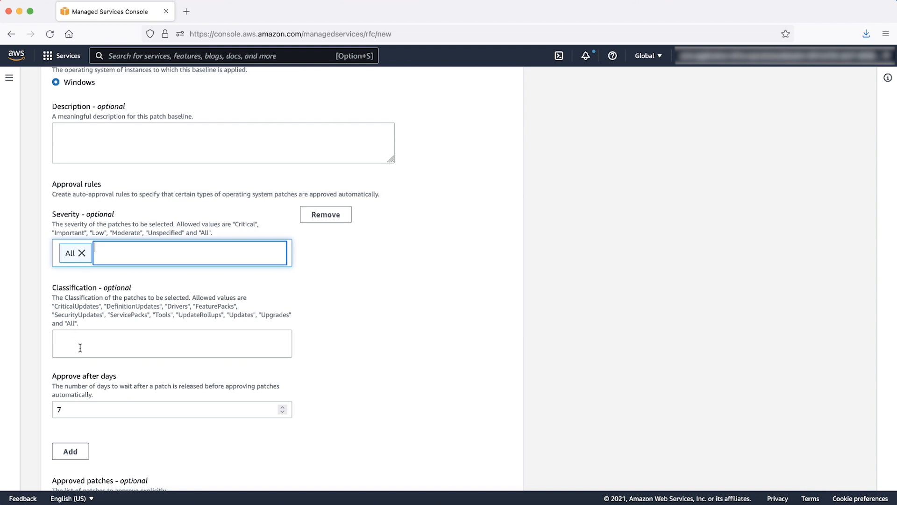
pyautogui.write('A')
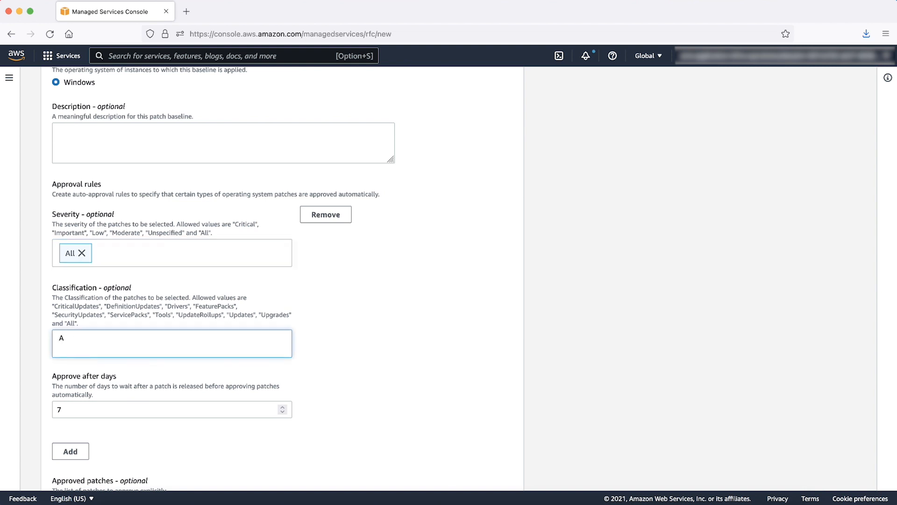
pyautogui.click(172, 344)
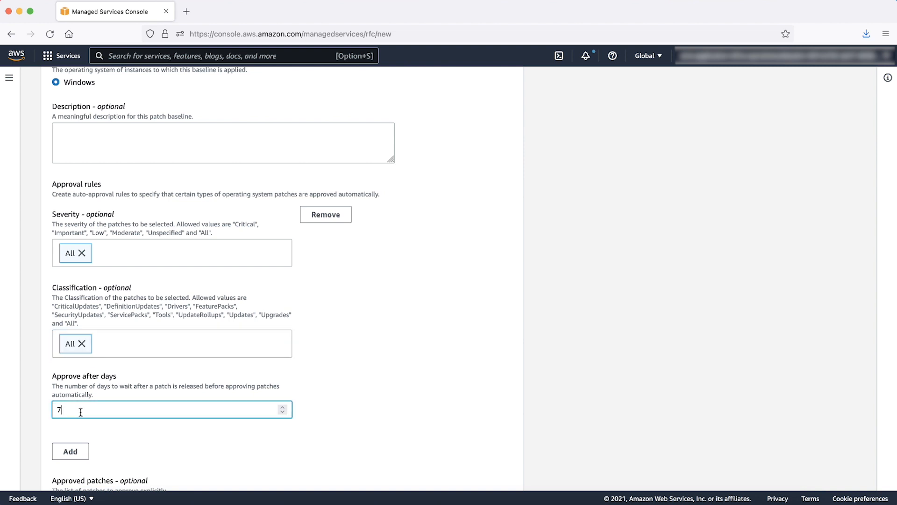
pyautogui.scroll(-3)
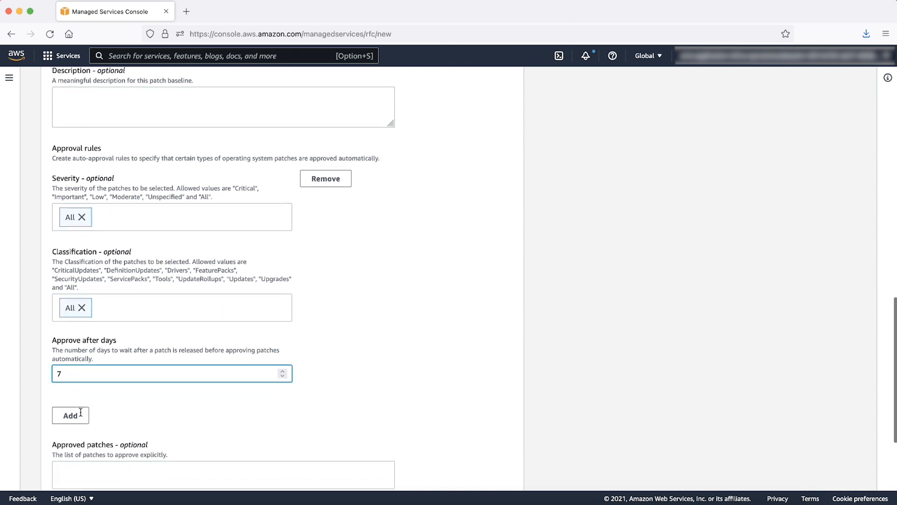
pyautogui.scroll(-3)
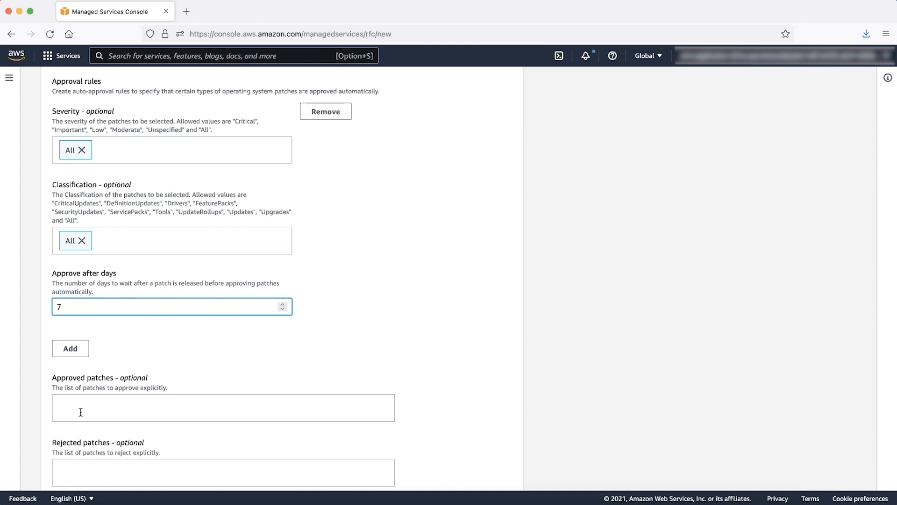
# - Add KB1234567 as a rejected patch and run the Windows patch baseline RFC
pyautogui.click(172, 306)
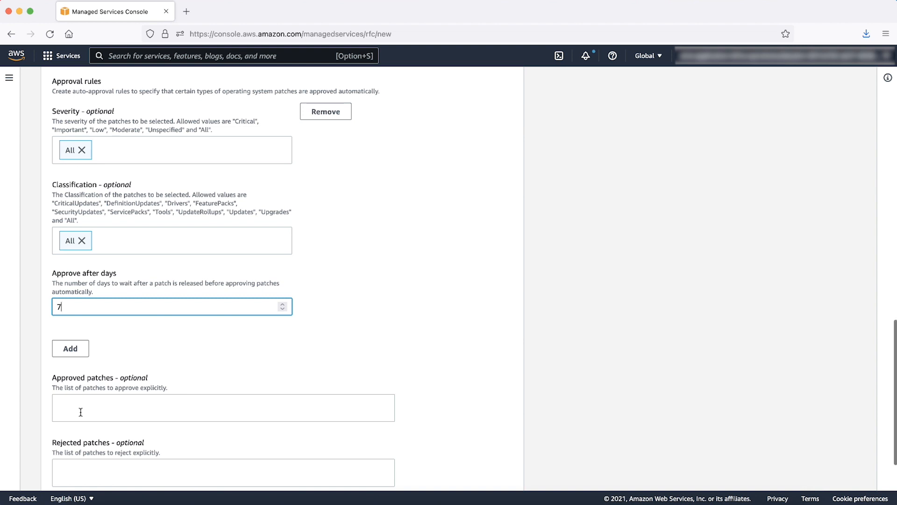
pyautogui.scroll(-3)
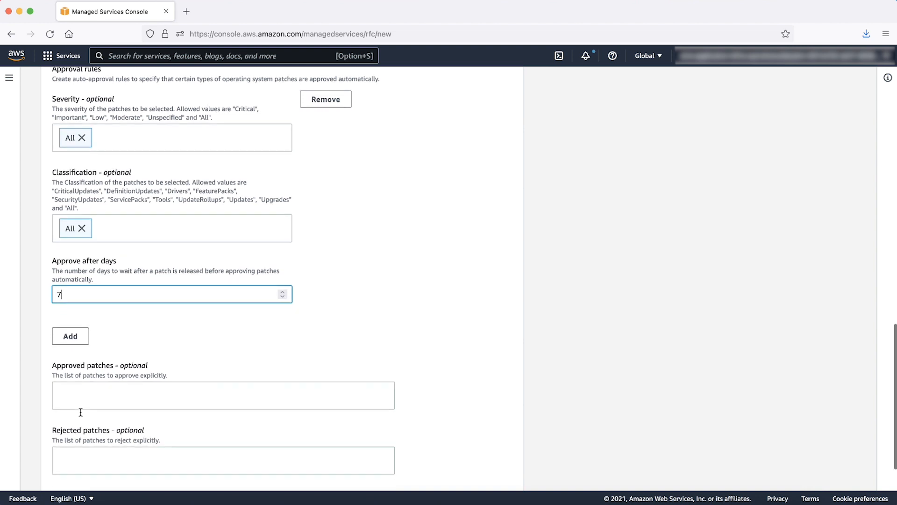
pyautogui.write('KB1')
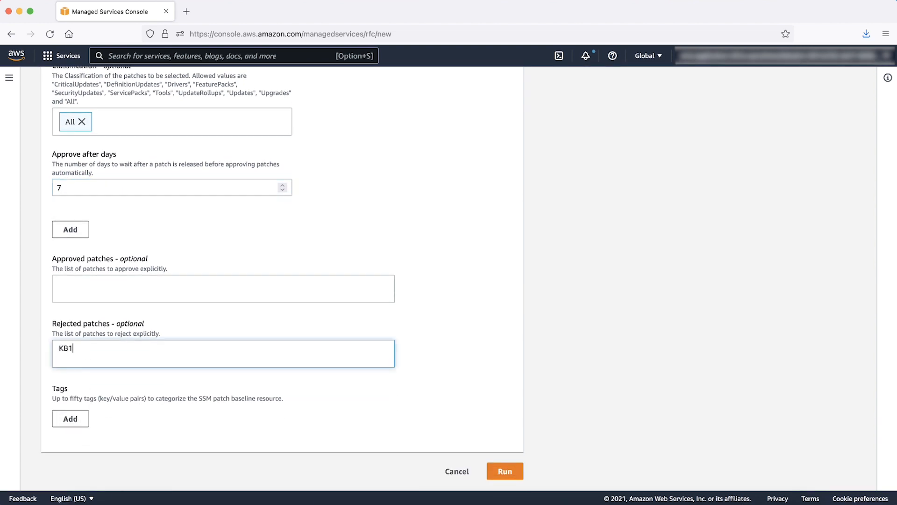
pyautogui.write('234567')
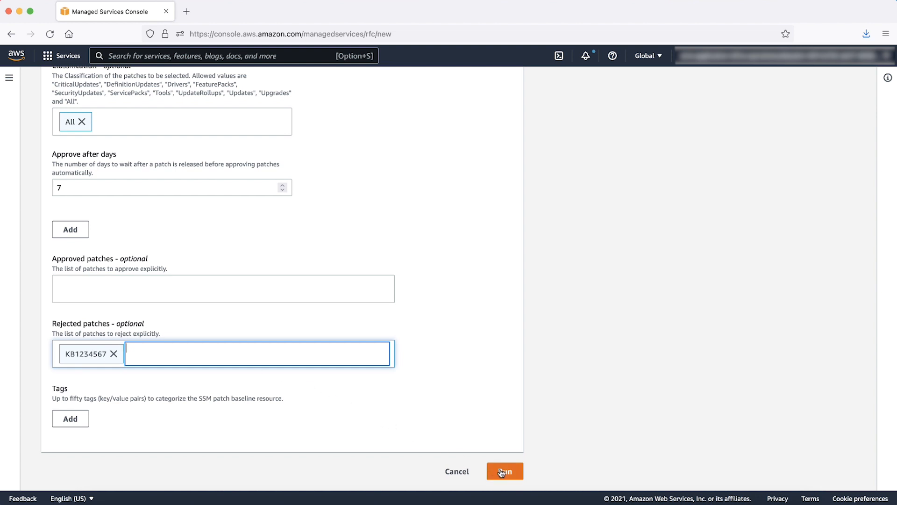
pyautogui.click(504, 471)
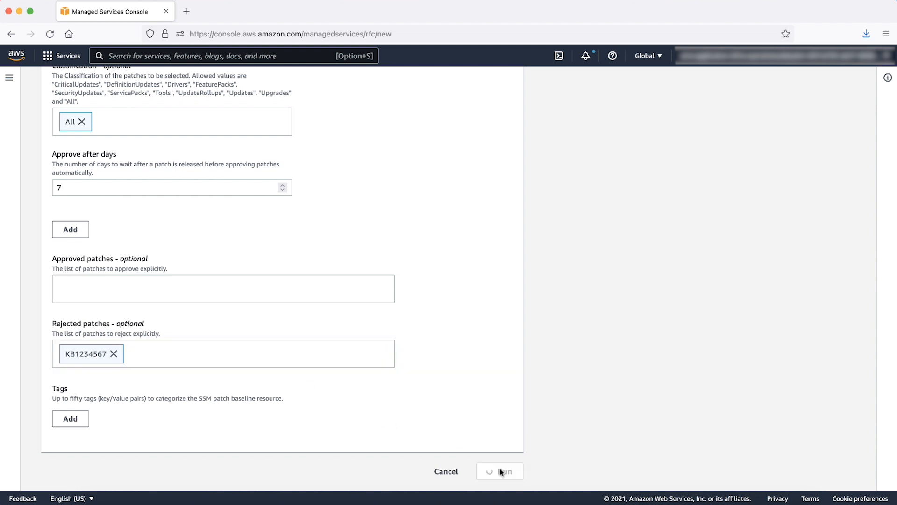
pyautogui.click(499, 471)
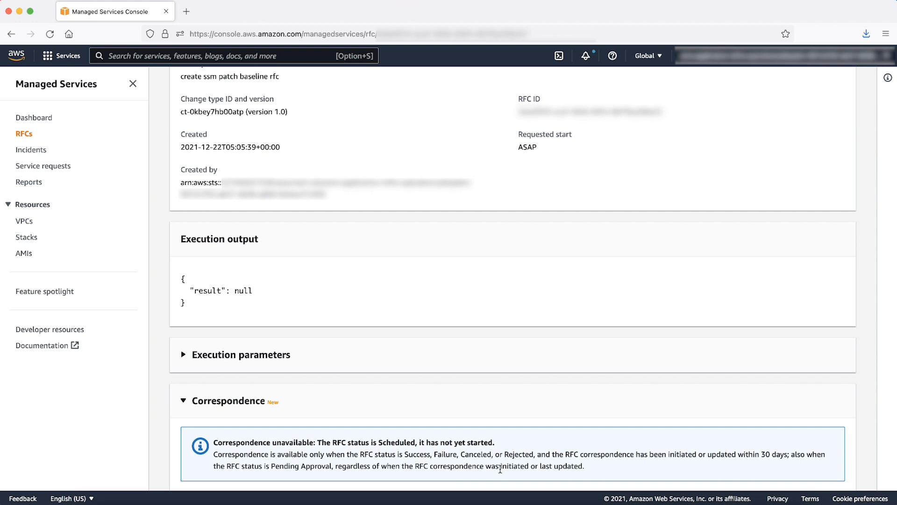